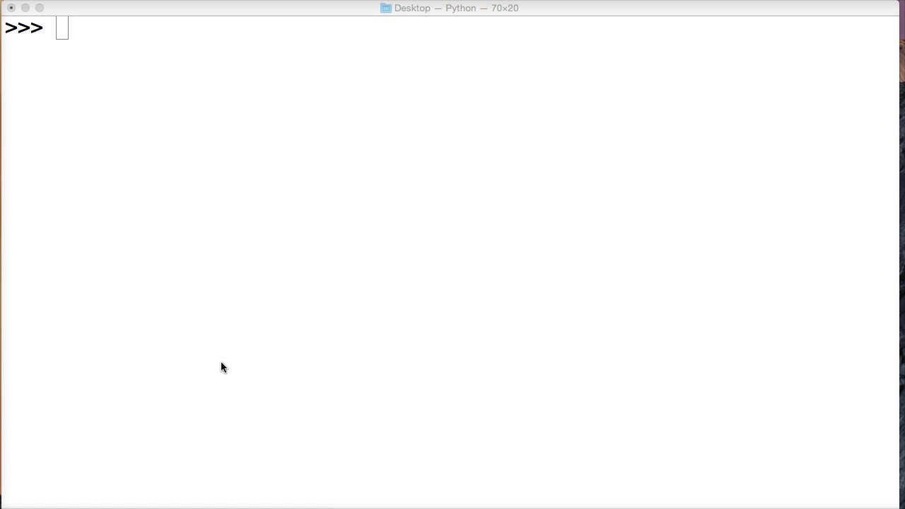
Enter the partial expression 'We are learning Python'.rfind('n' at the shell prompt
click(206, 52)
text(')
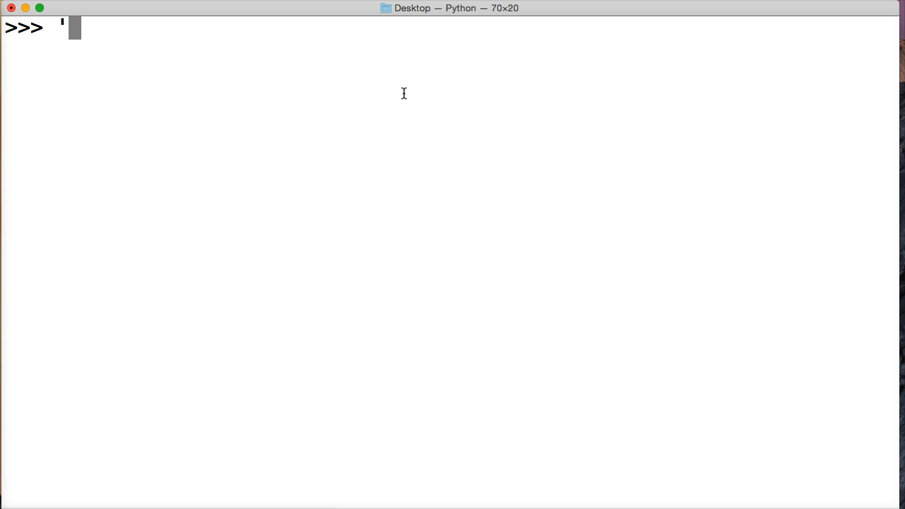
text(We)
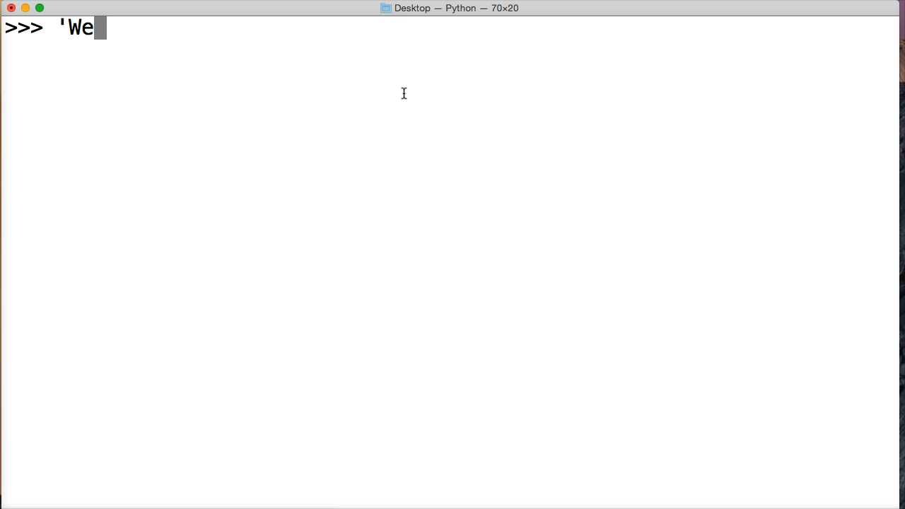
text(are learning)
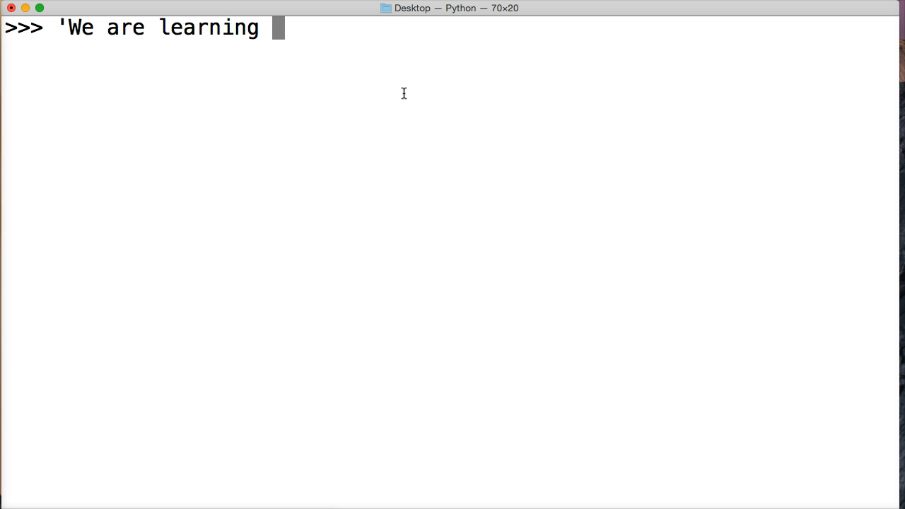
text(Python')
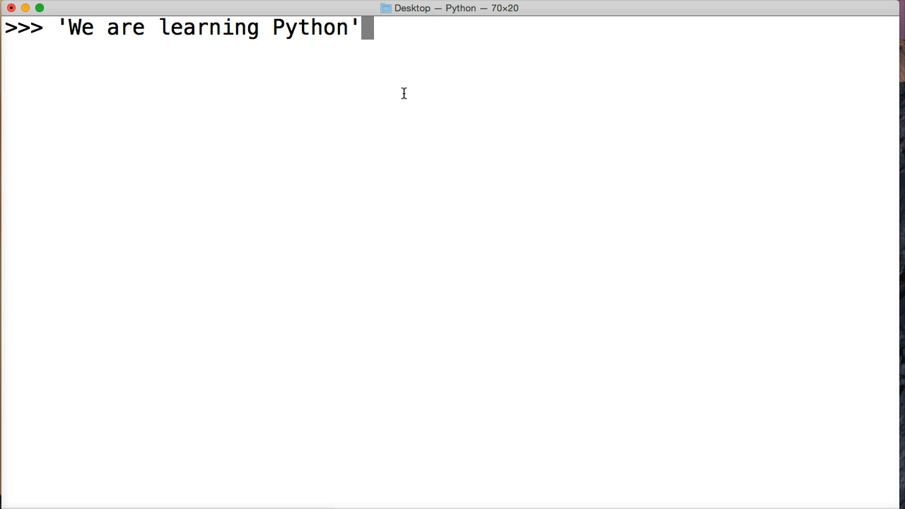
text(.r)
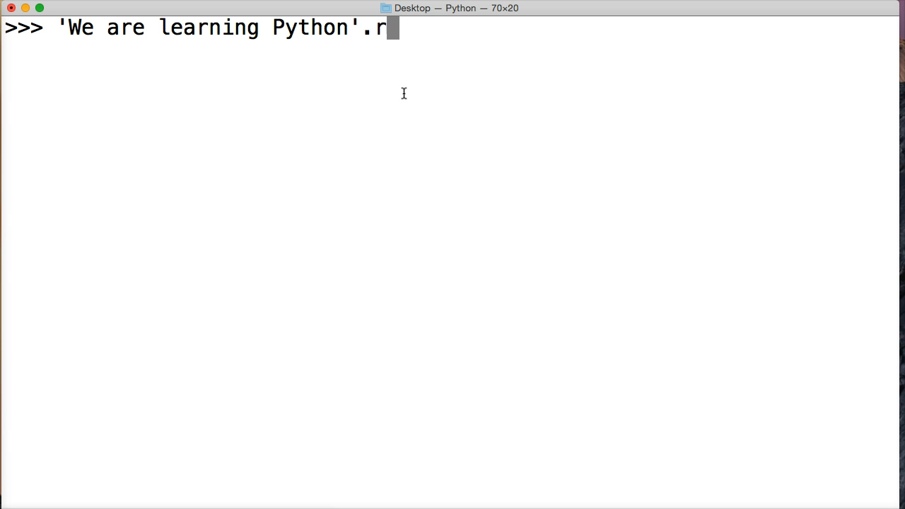
text(find()
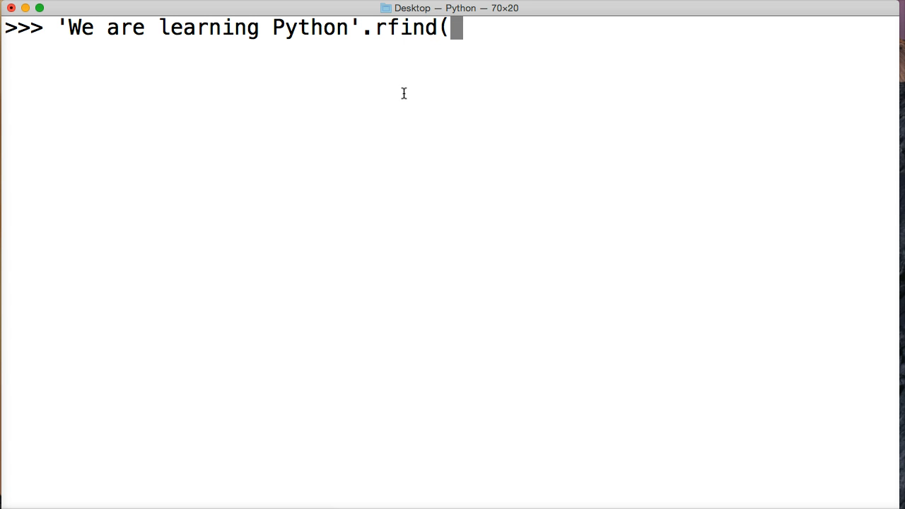
text(')
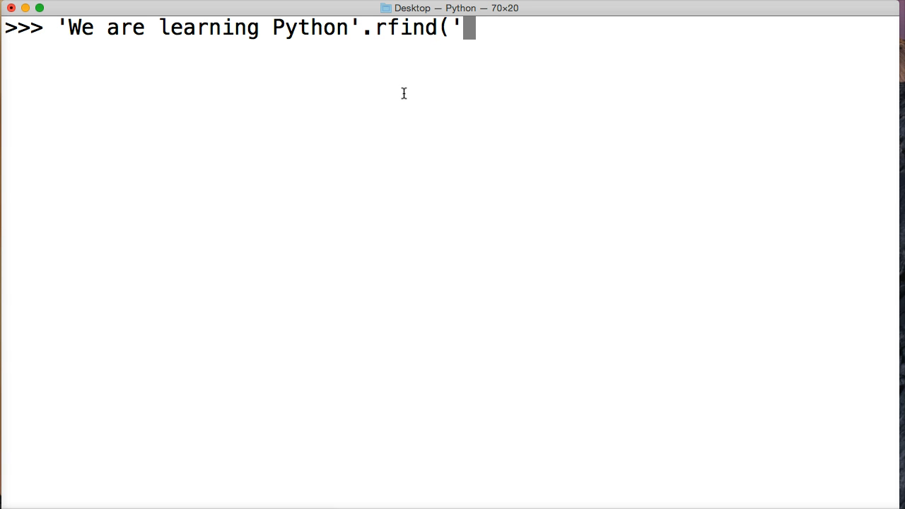
text(n)
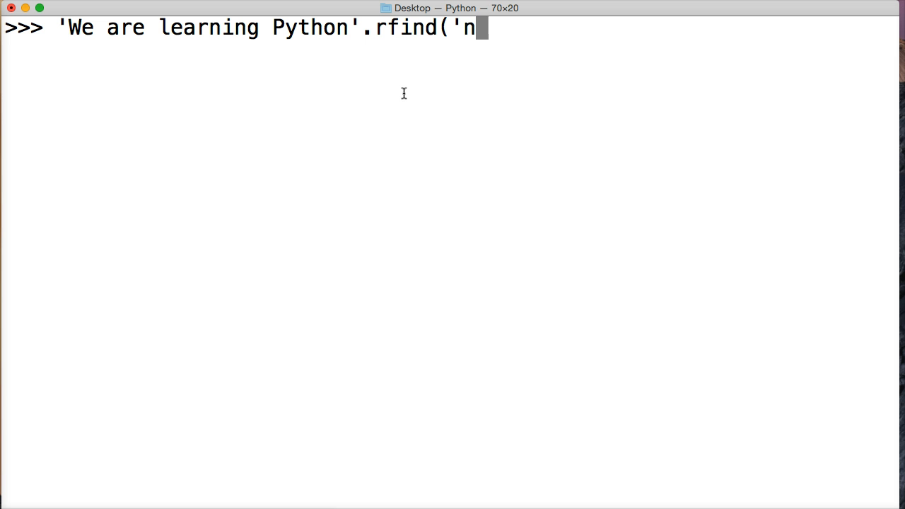
text(')
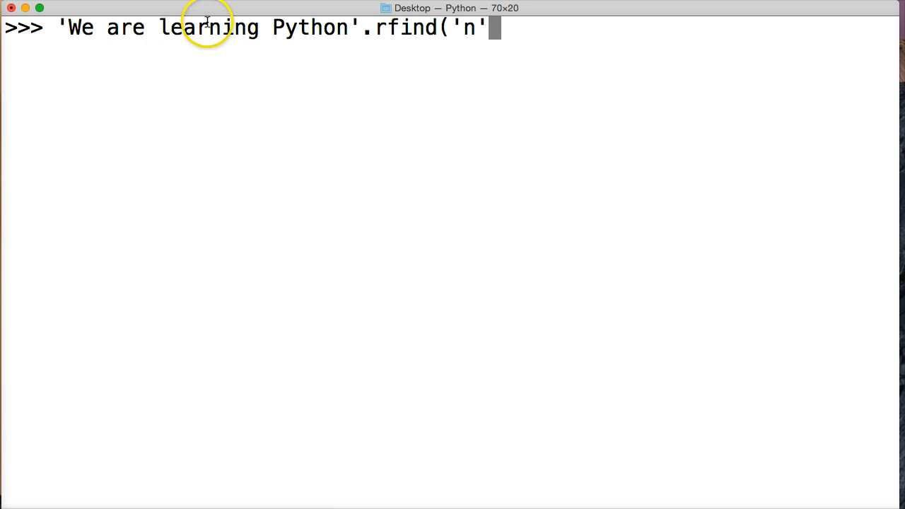
mouse_move(340, 31)
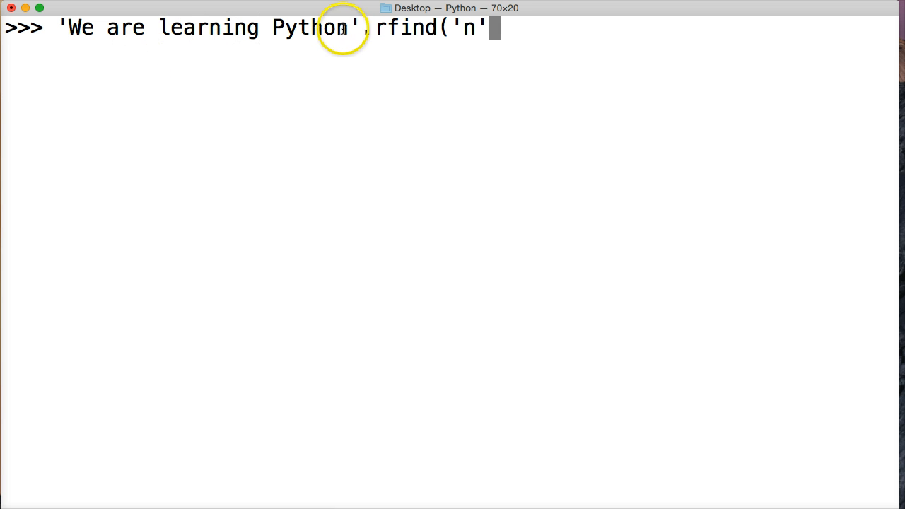
mouse_move(455, 44)
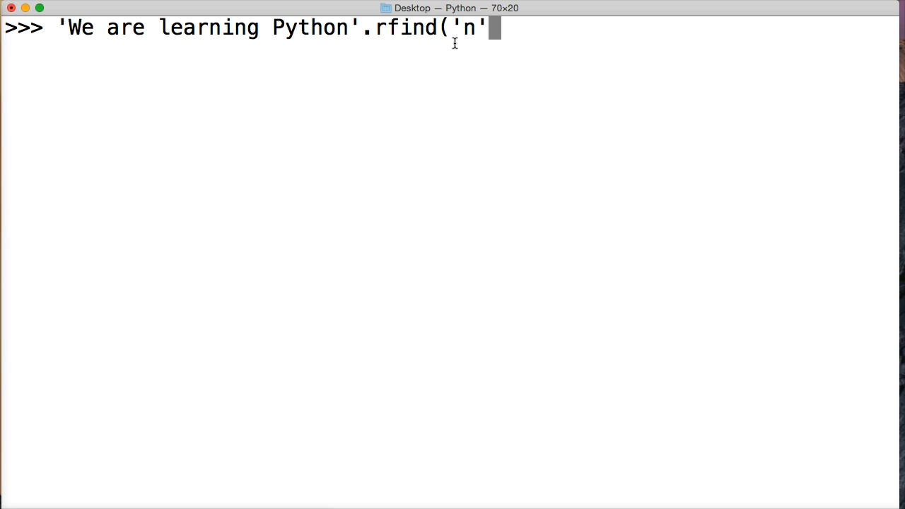
Close the rfind('n') call on 'We are learning Python' to run it, giving 21
text())
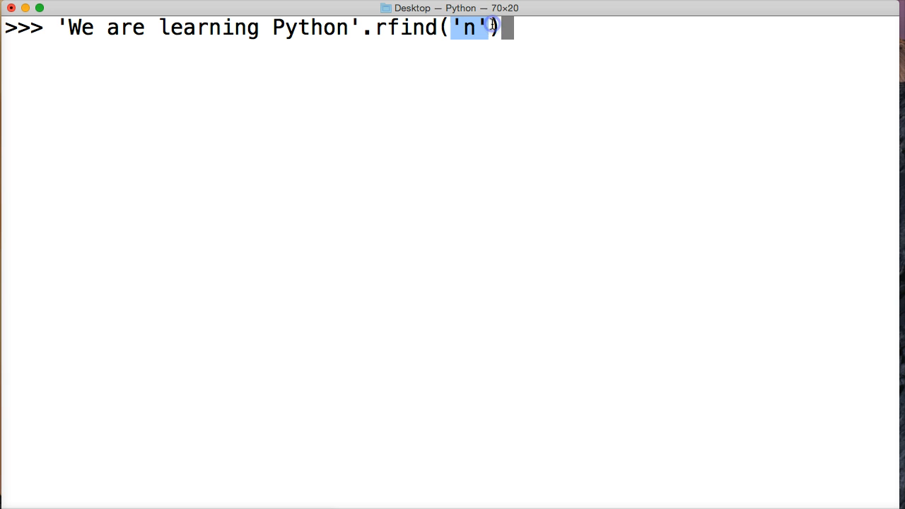
mouse_move(391, 45)
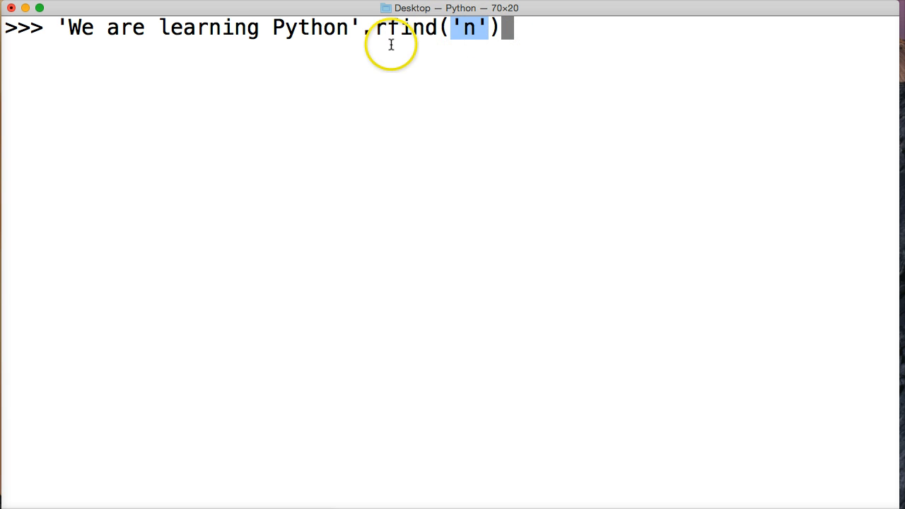
mouse_move(216, 28)
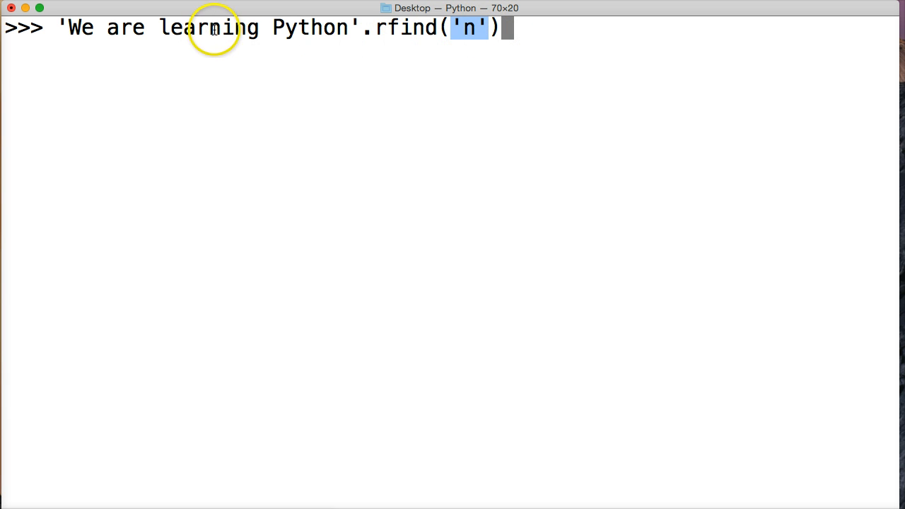
mouse_move(285, 37)
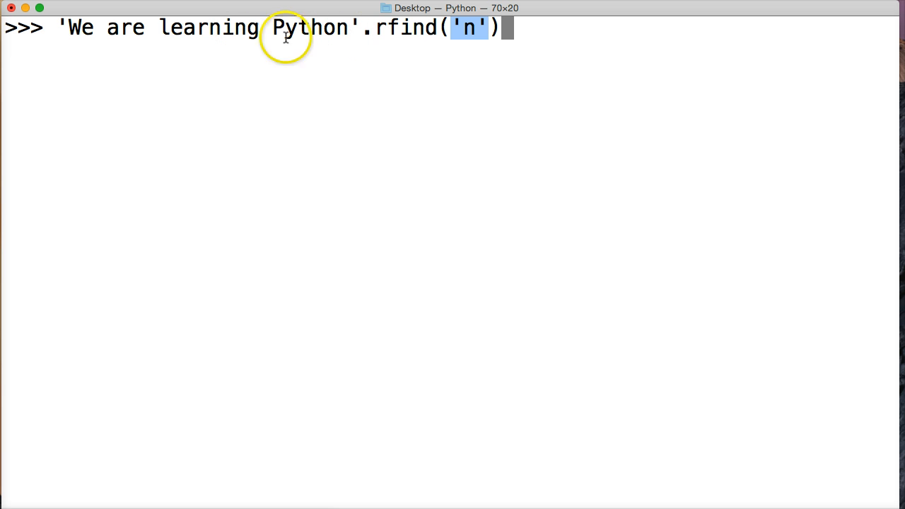
mouse_move(400, 30)
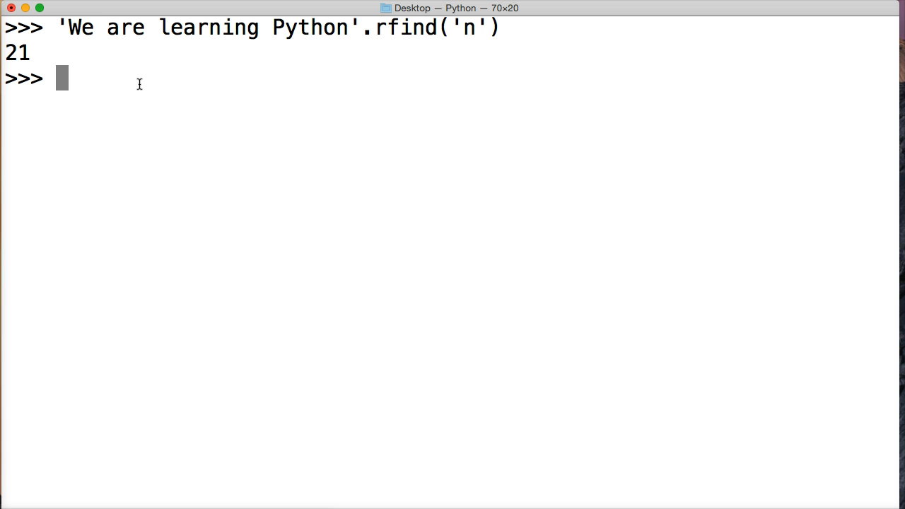
mouse_move(162, 71)
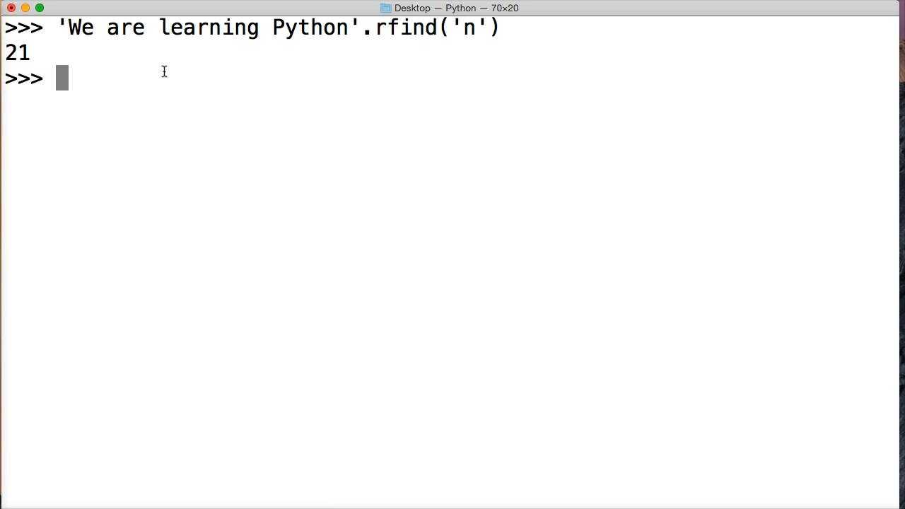
Assign 'We are learning Python' to a and check len(a) returns 22
text(a)
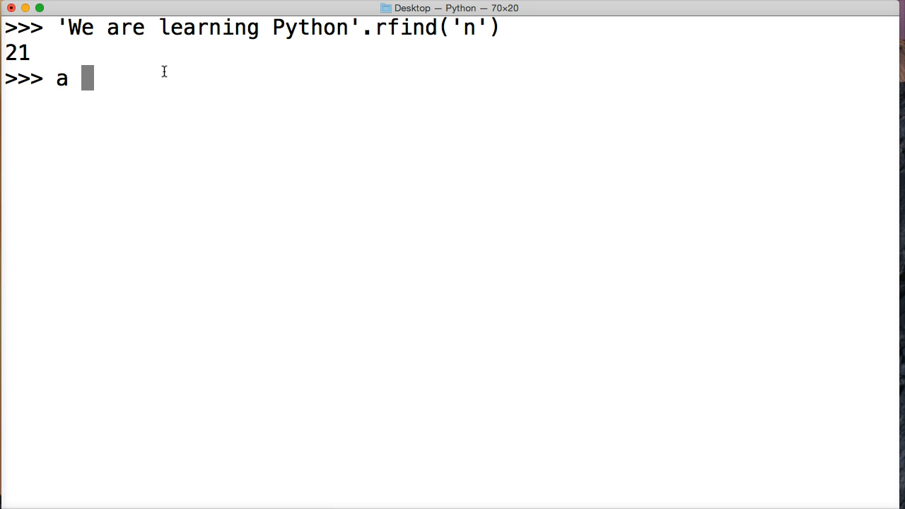
text(= 'We are)
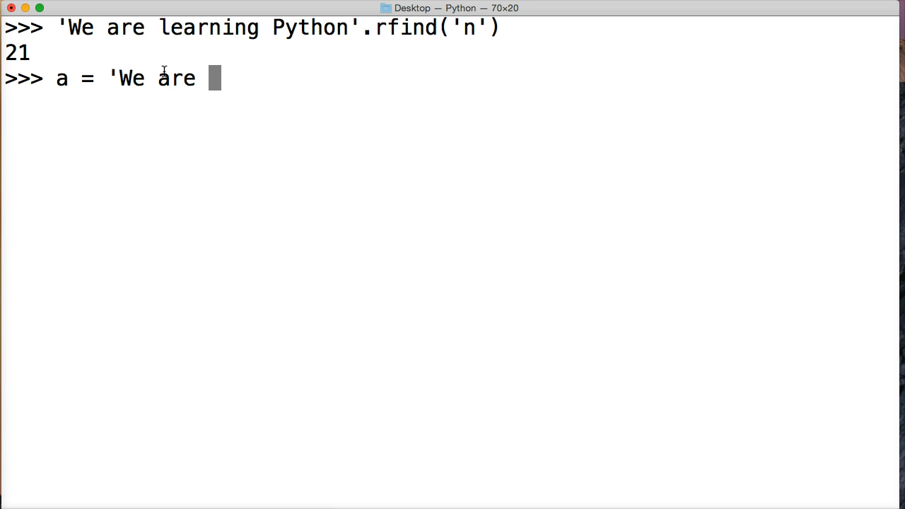
text(learning Py)
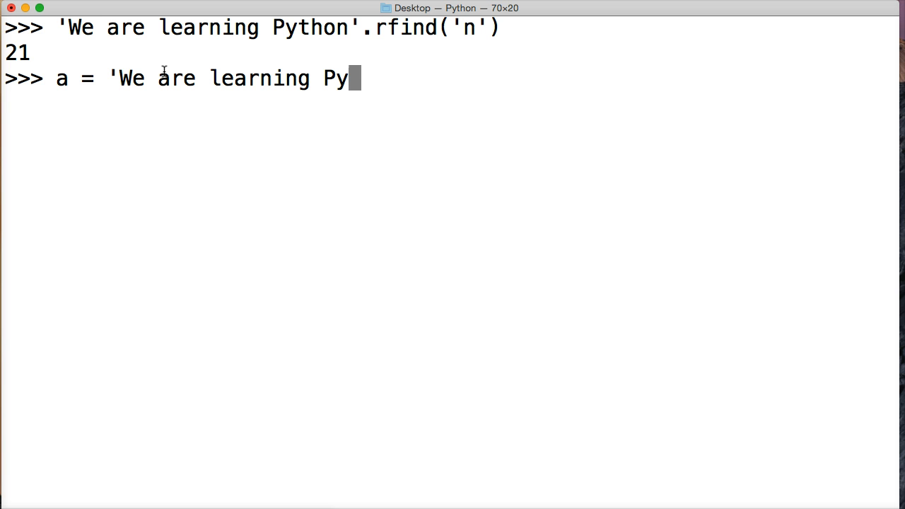
text(thon')
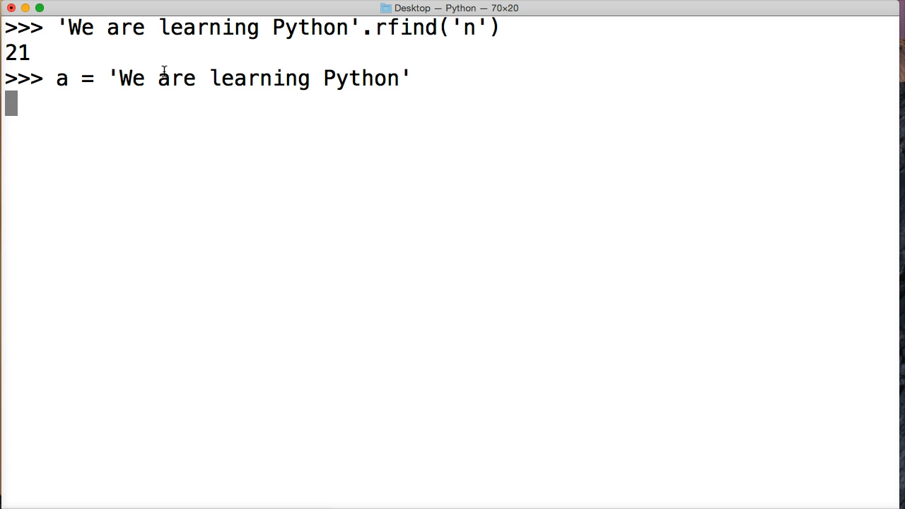
text(len(a)
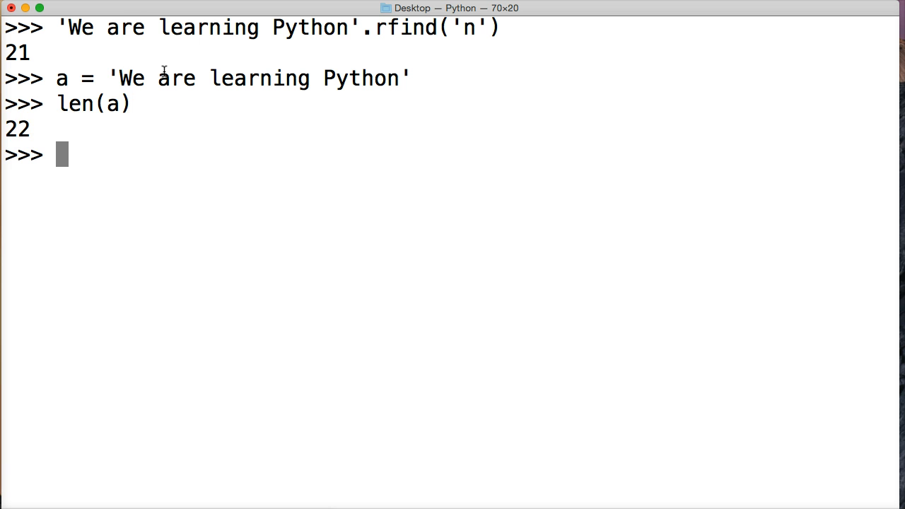
mouse_move(238, 17)
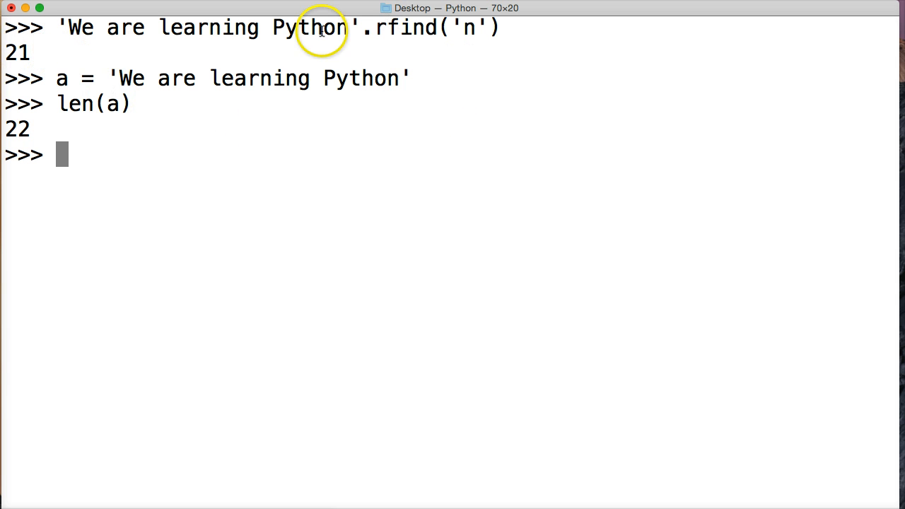
mouse_move(339, 32)
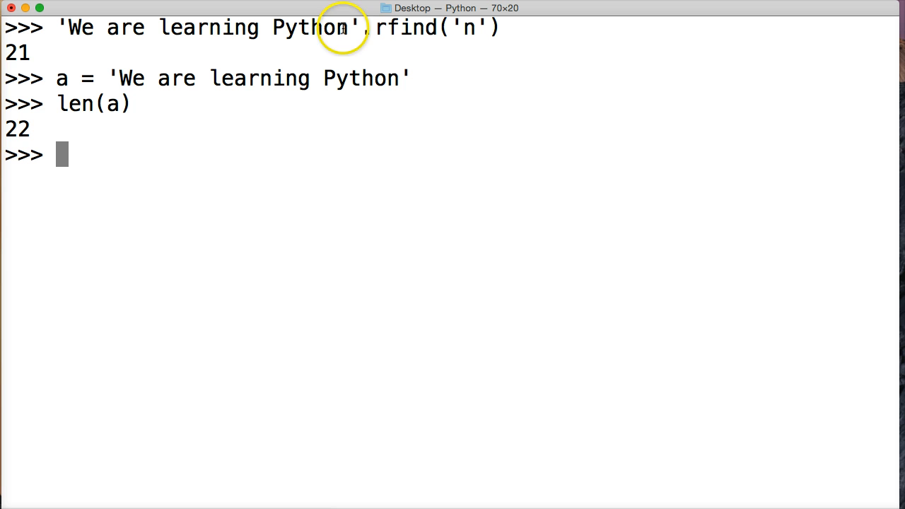
mouse_move(339, 27)
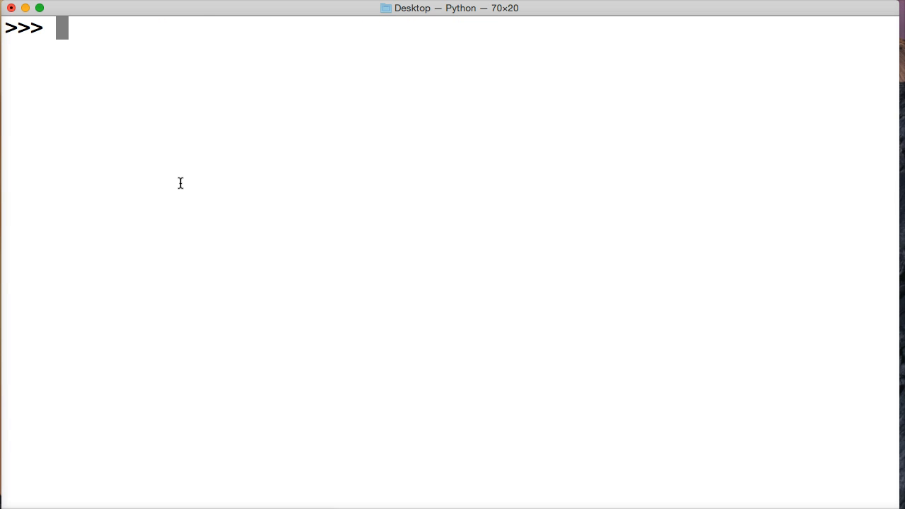
Begin a = 'This is a string in Python'.rfind('i' at the prompt, correcting typos
text(a)
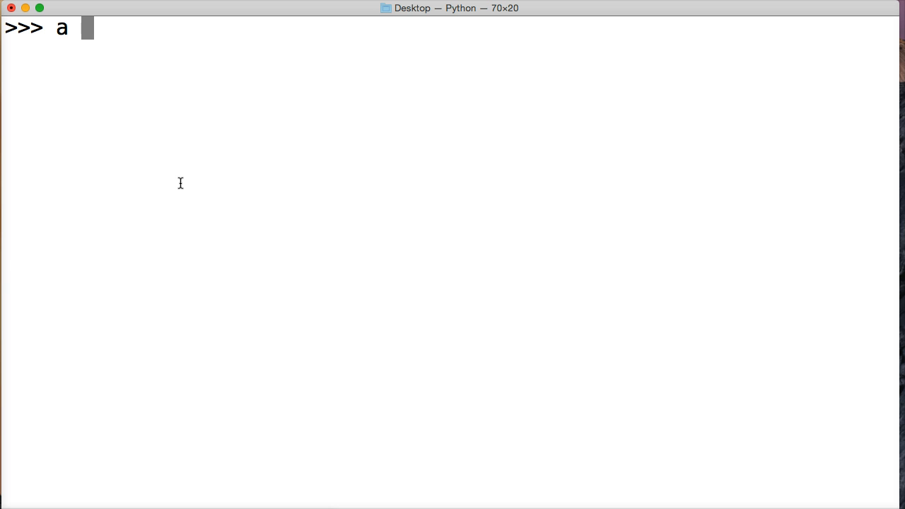
text(= ')
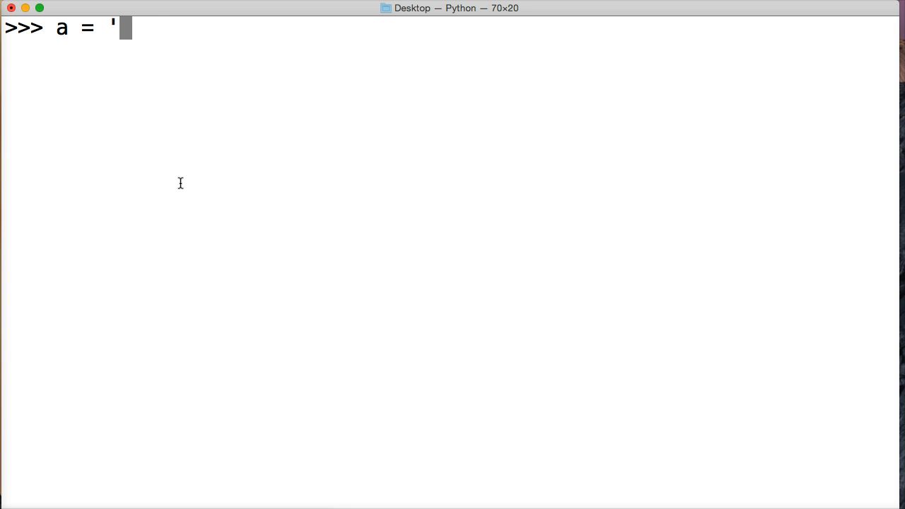
text(We)
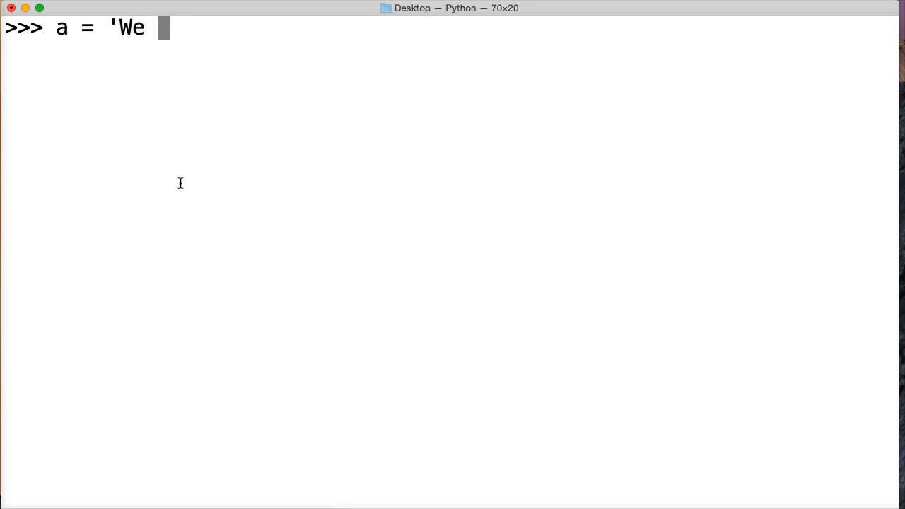
text(THis)
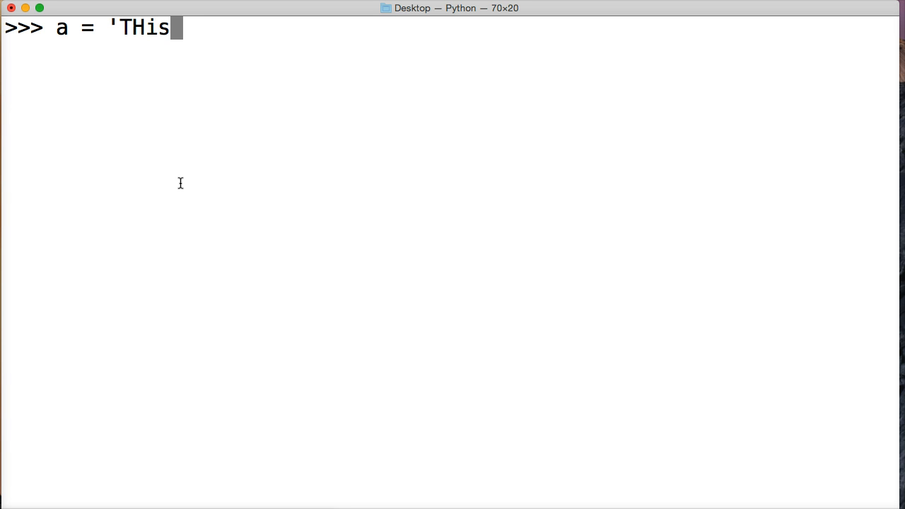
text(This is a)
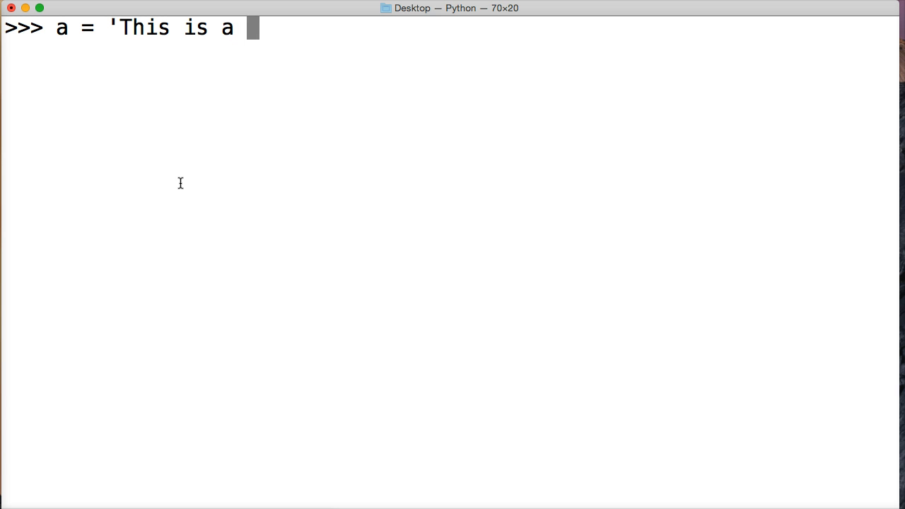
text(string in Py)
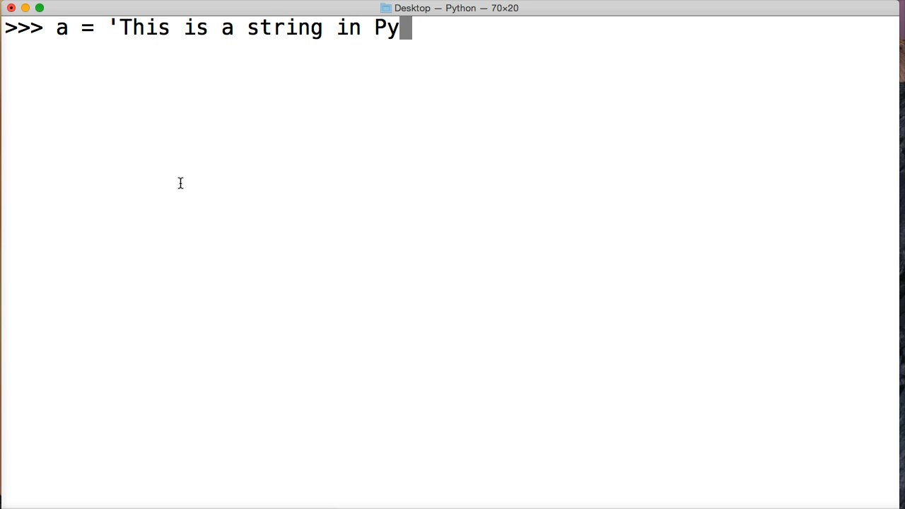
text(thon')
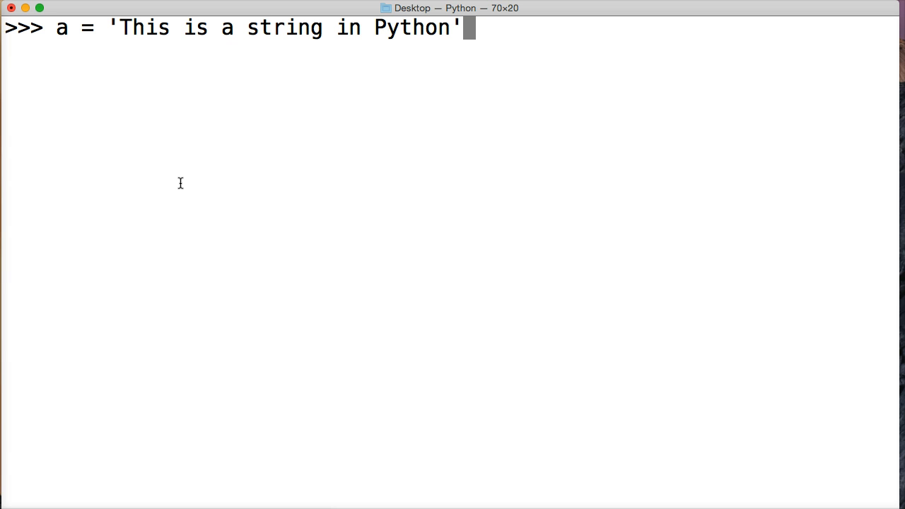
text(.rfin)
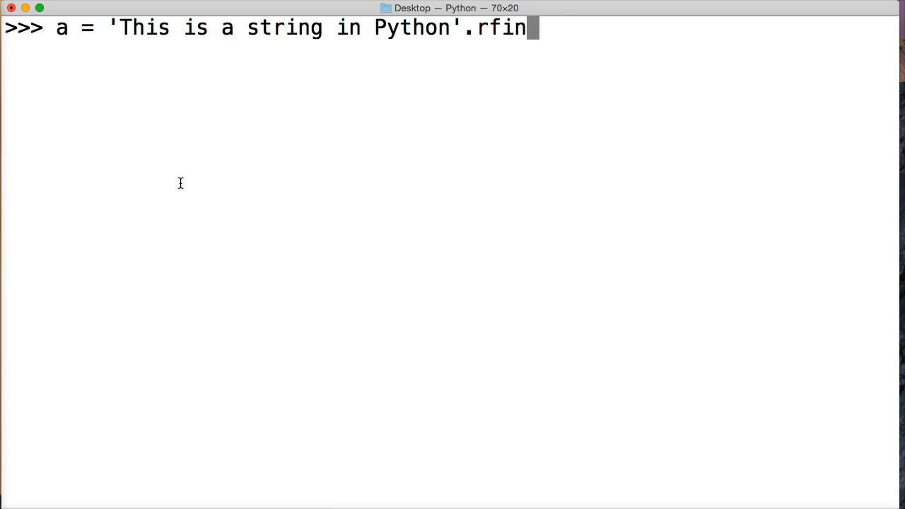
text(d(')
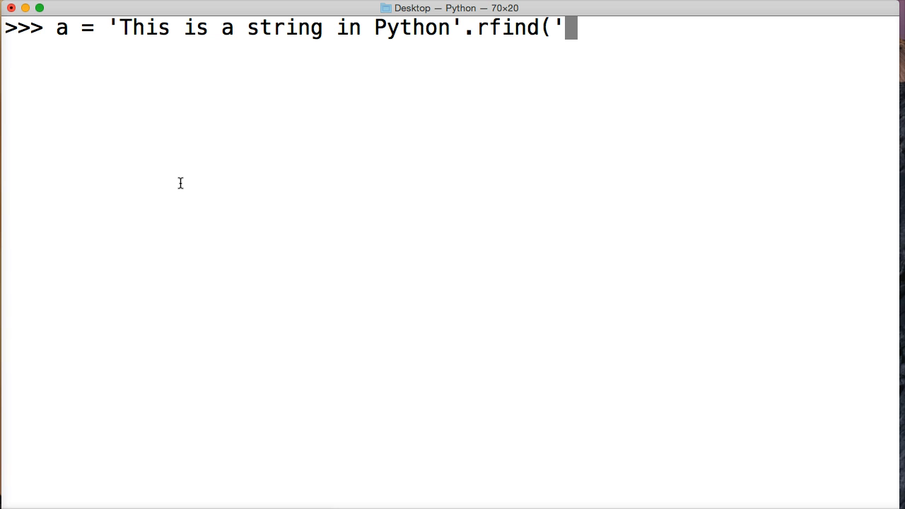
text(i',)
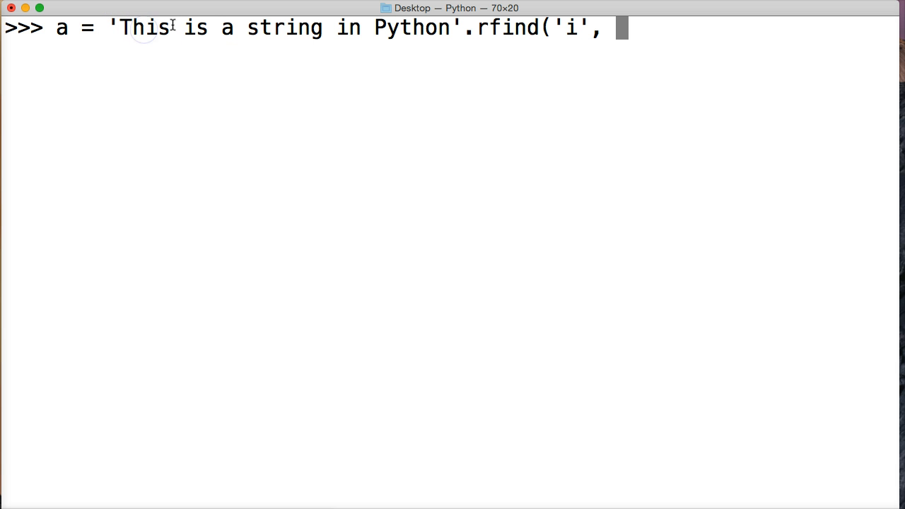
Finish the call with search bounds 3 and 6, highlighting an 'i' and the start index
double_click(192, 29)
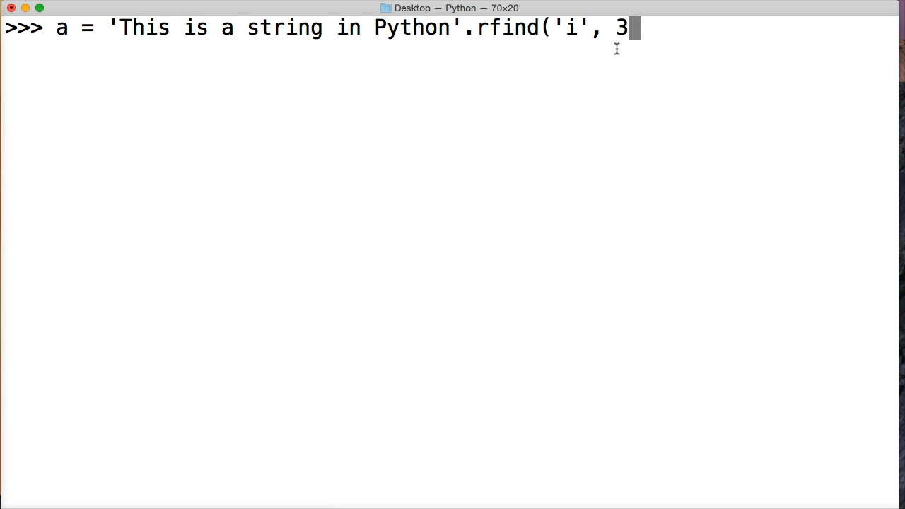
text(,)
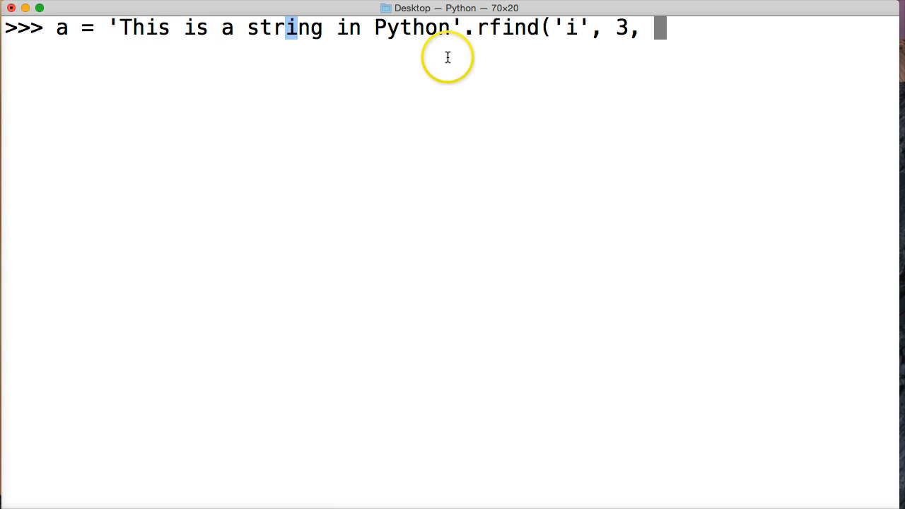
text(6)
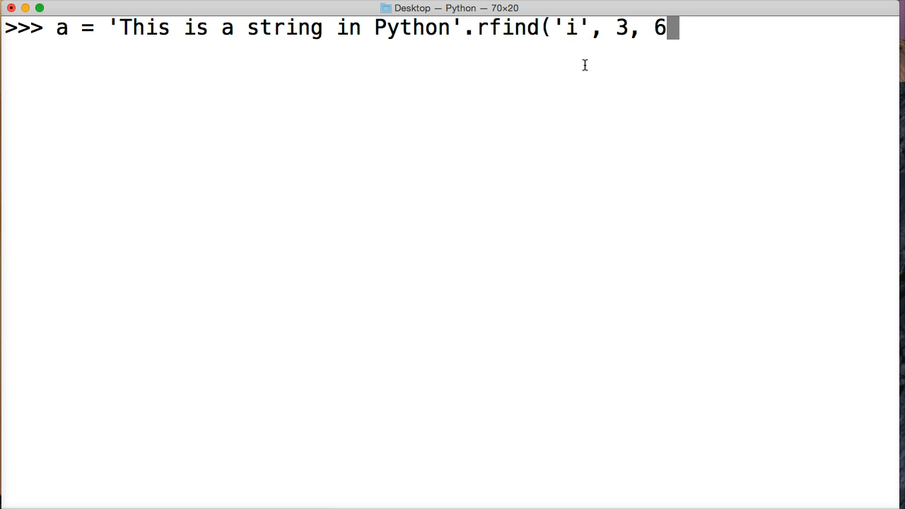
text())
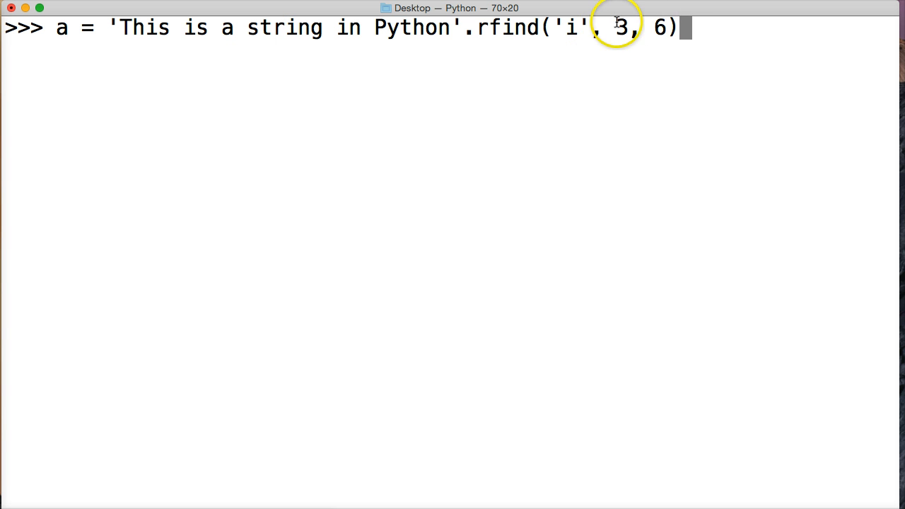
mouse_move(632, 30)
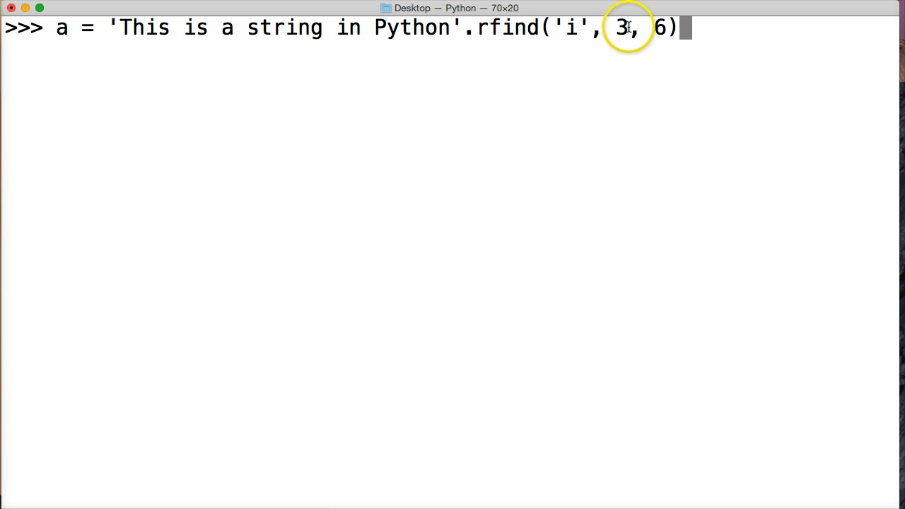
mouse_move(616, 29)
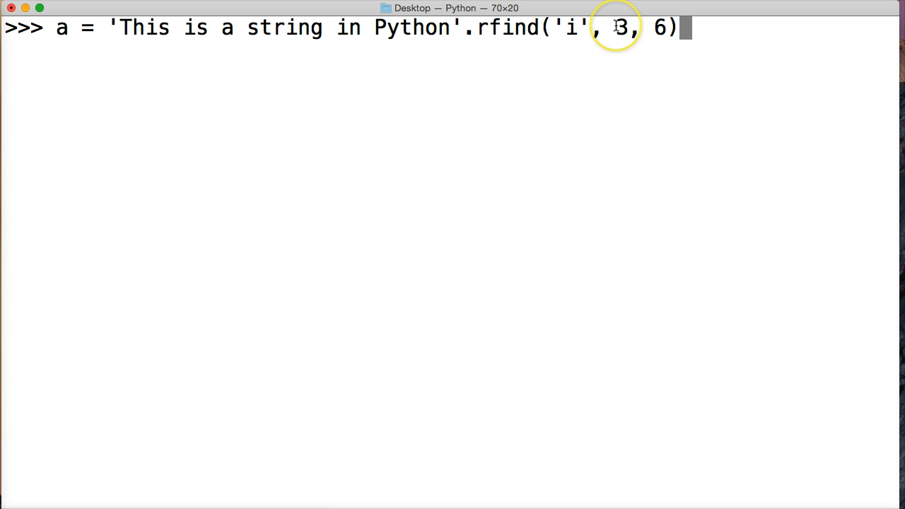
double_click(618, 29)
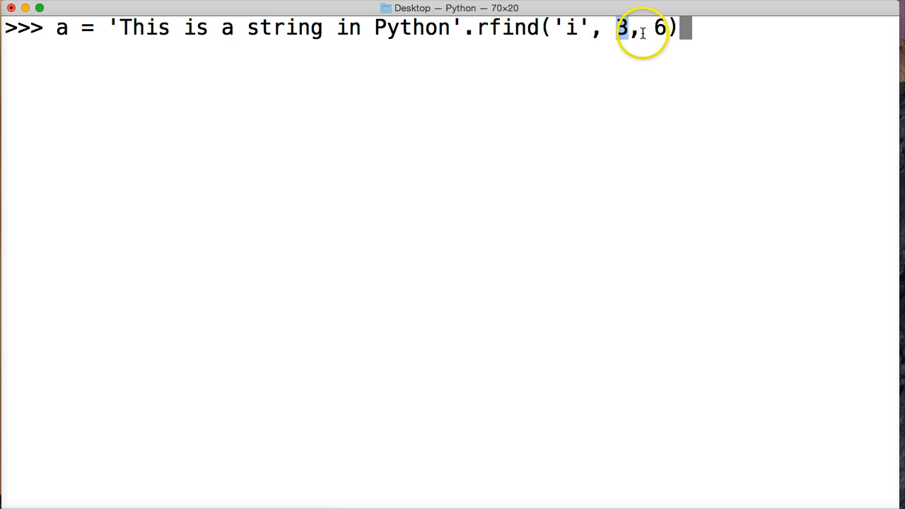
double_click(621, 31)
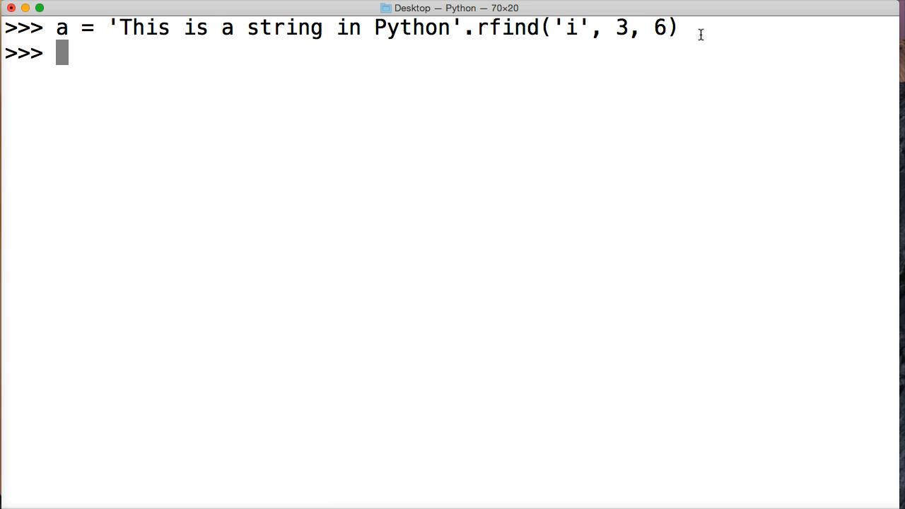
Print a, highlighting the result 5 and where the search starts in 'This'
text(a.)
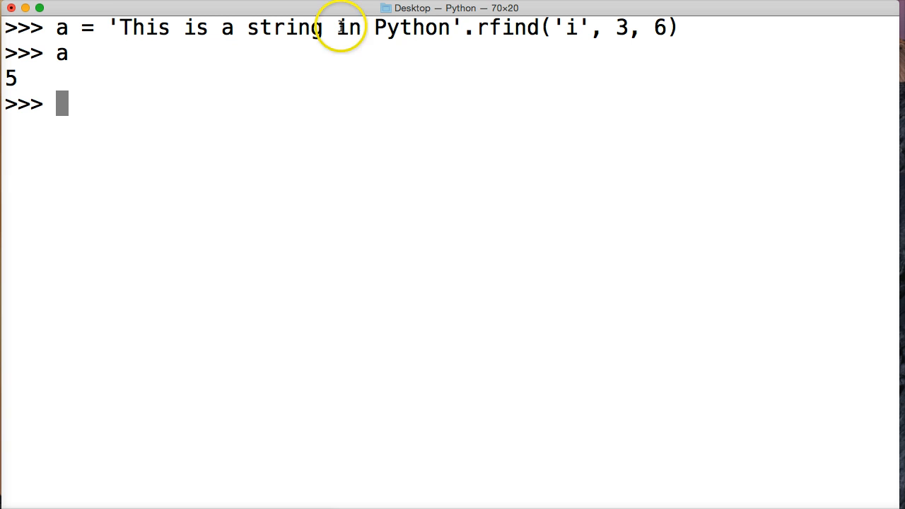
mouse_move(396, 28)
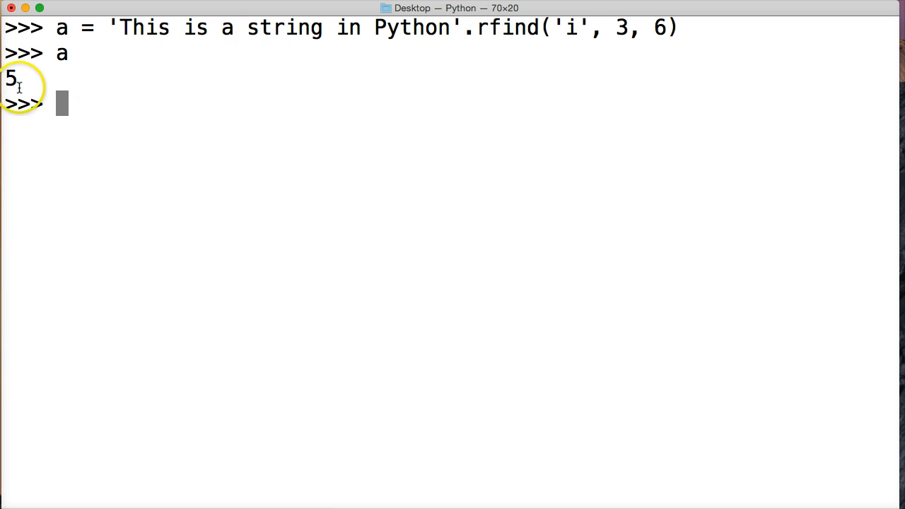
double_click(12, 80)
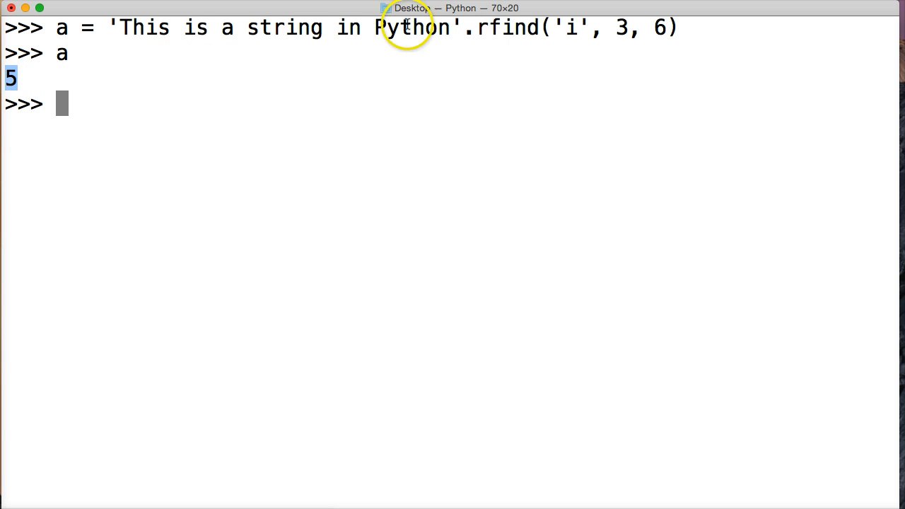
mouse_move(148, 30)
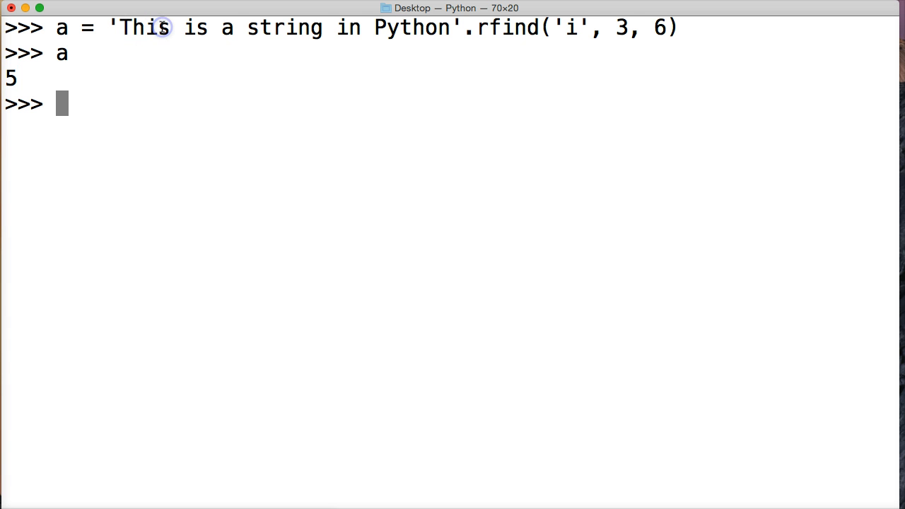
double_click(163, 28)
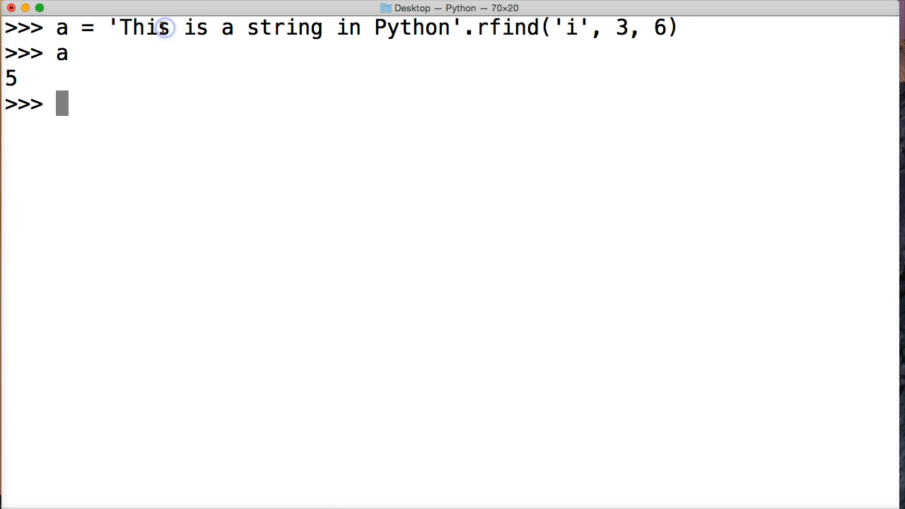
double_click(164, 29)
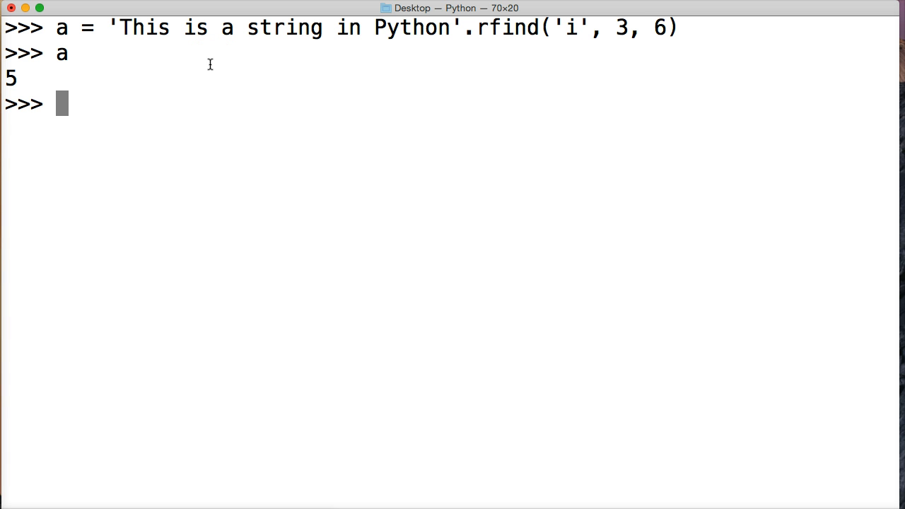
Run 'This is a string'.rfind('i', 5) and highlight the 'i' at index 13
text('T)
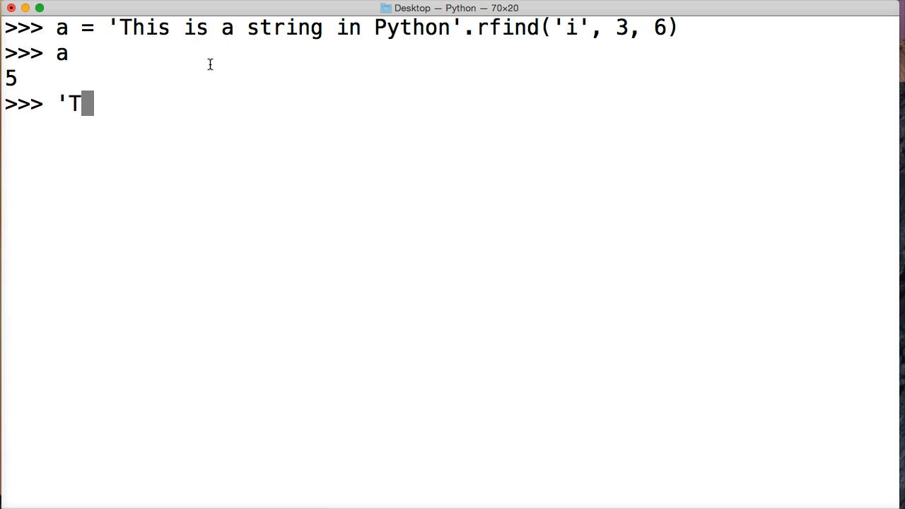
text(his is a s)
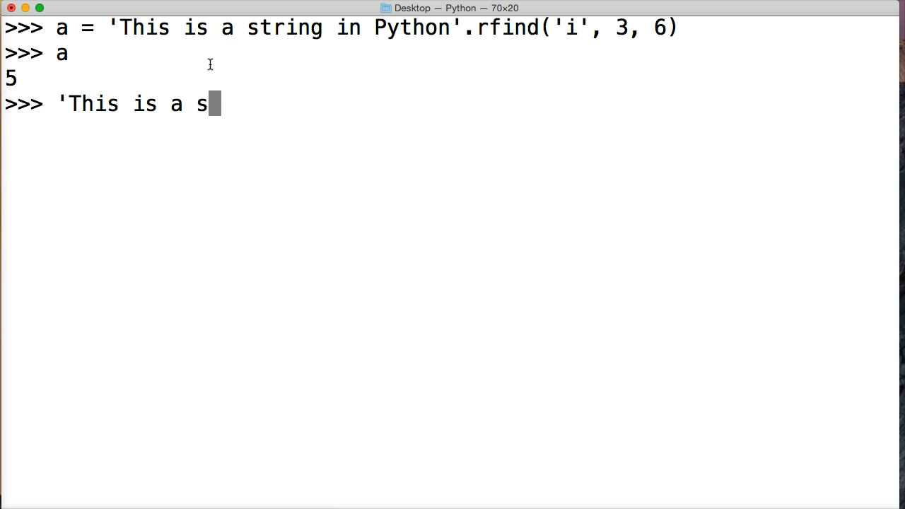
text(tring'.)
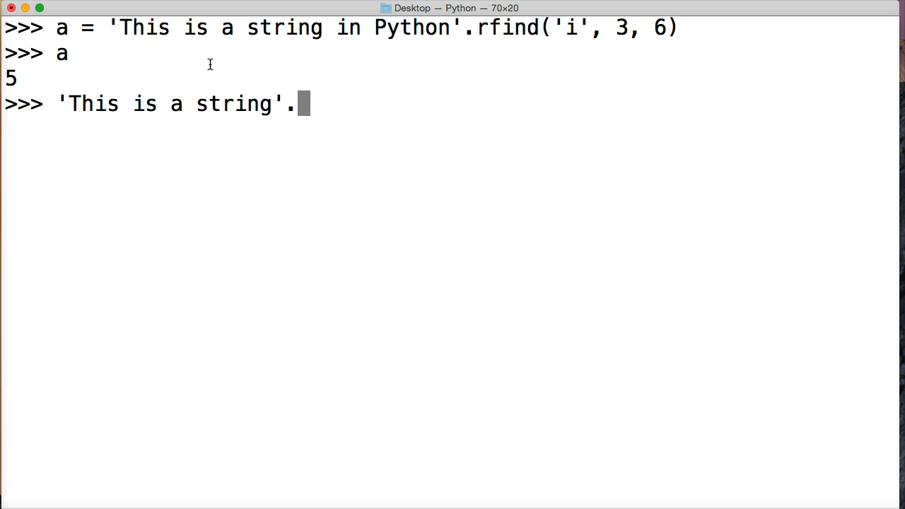
text(rfind()
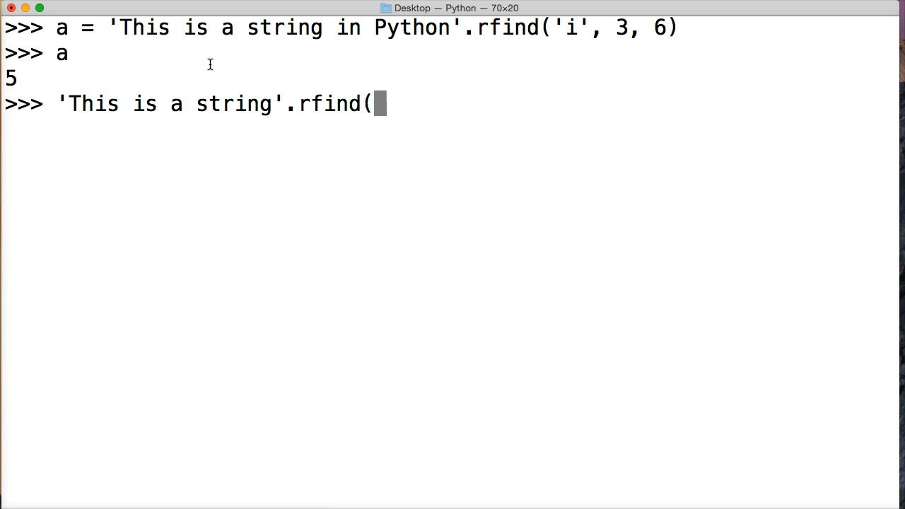
text('i',)
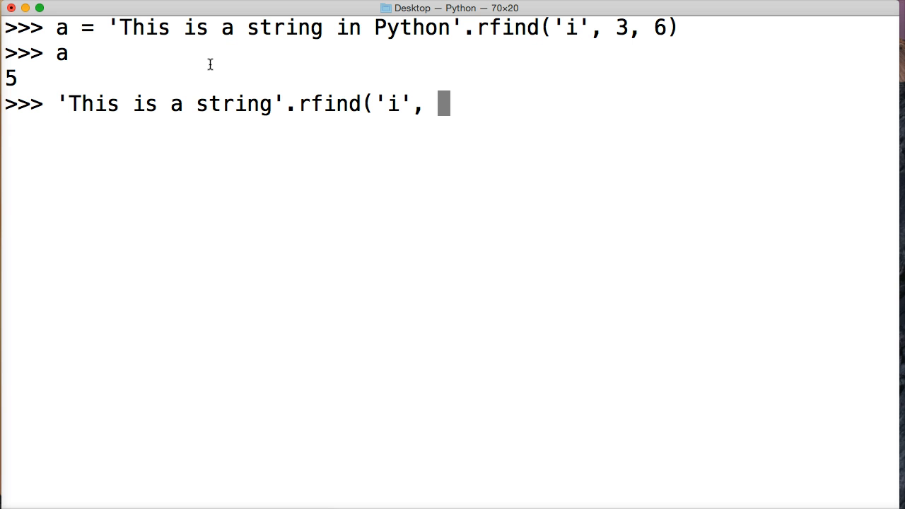
text(5)
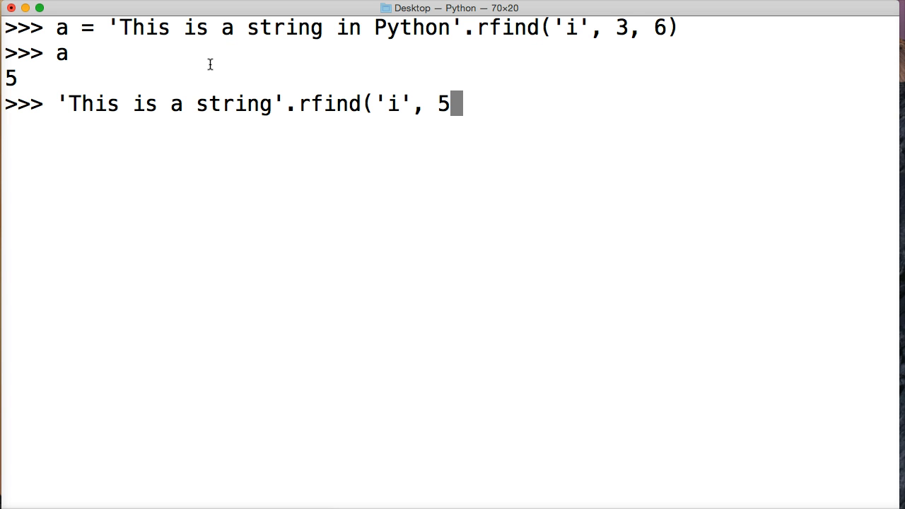
text())
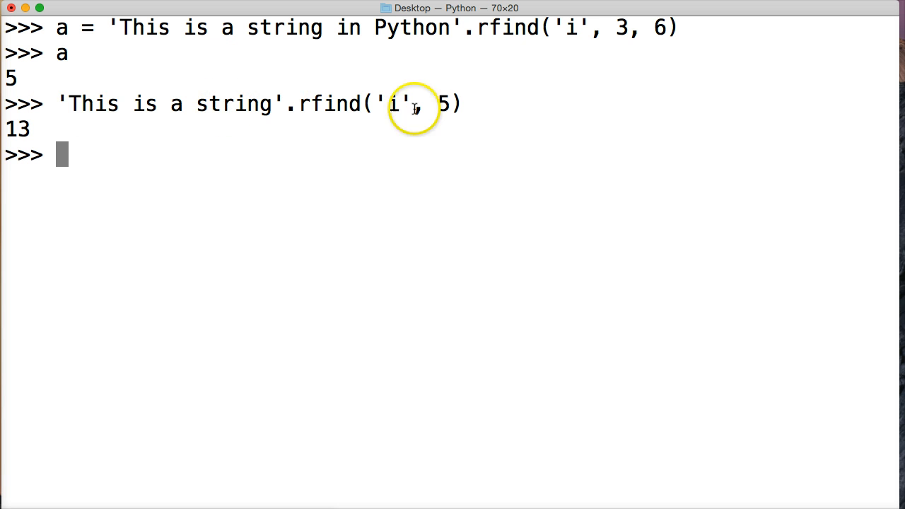
mouse_move(103, 106)
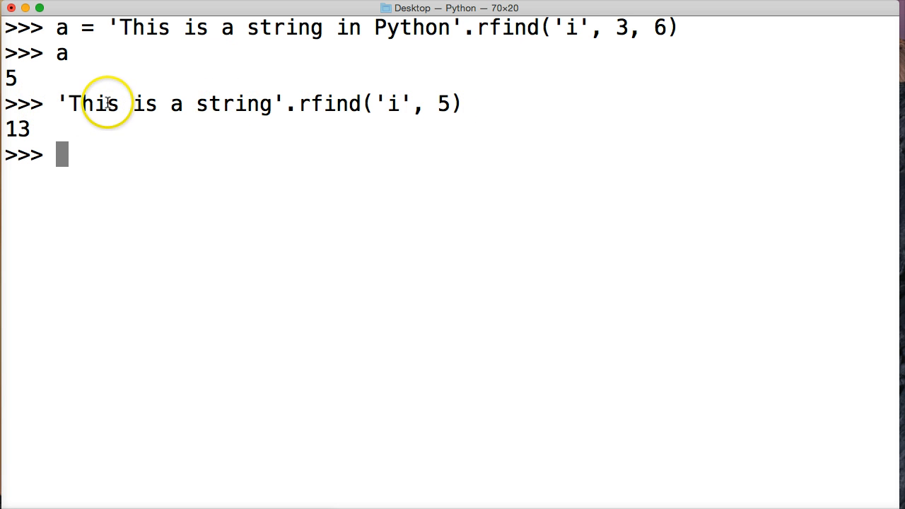
double_click(141, 104)
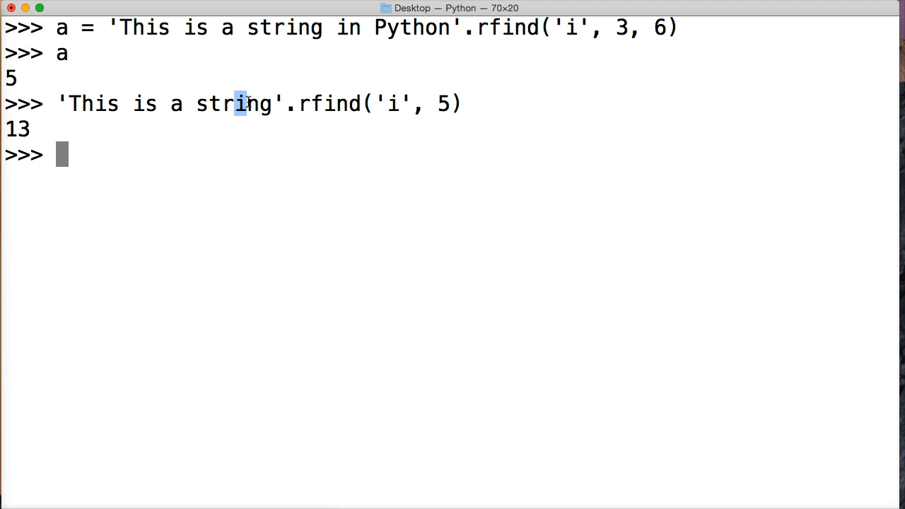
mouse_move(64, 121)
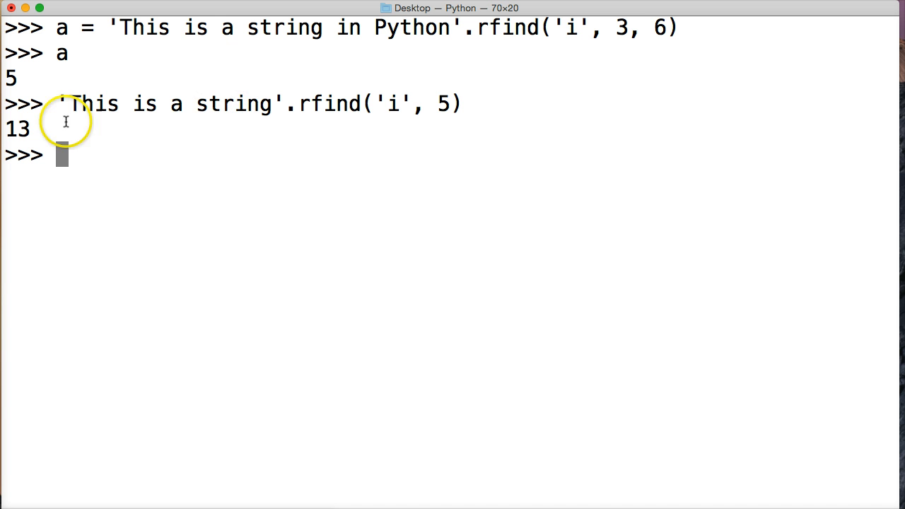
mouse_move(243, 104)
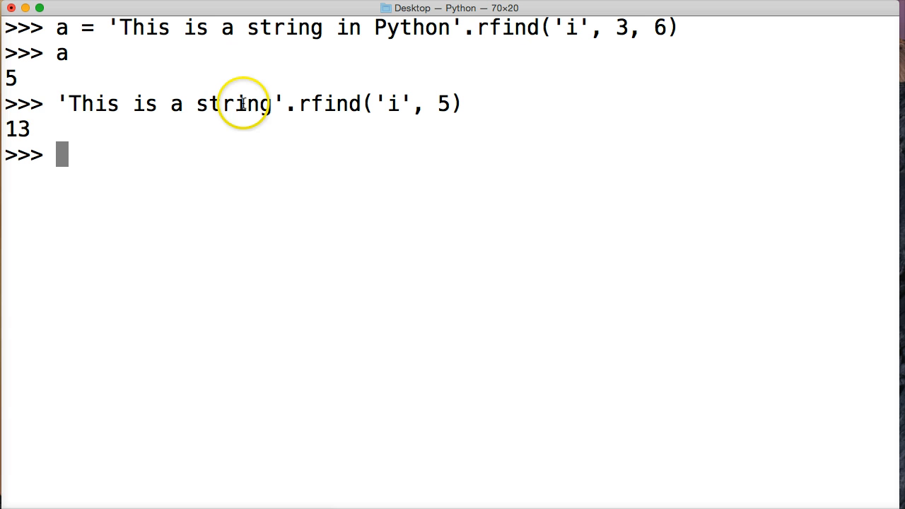
mouse_move(157, 173)
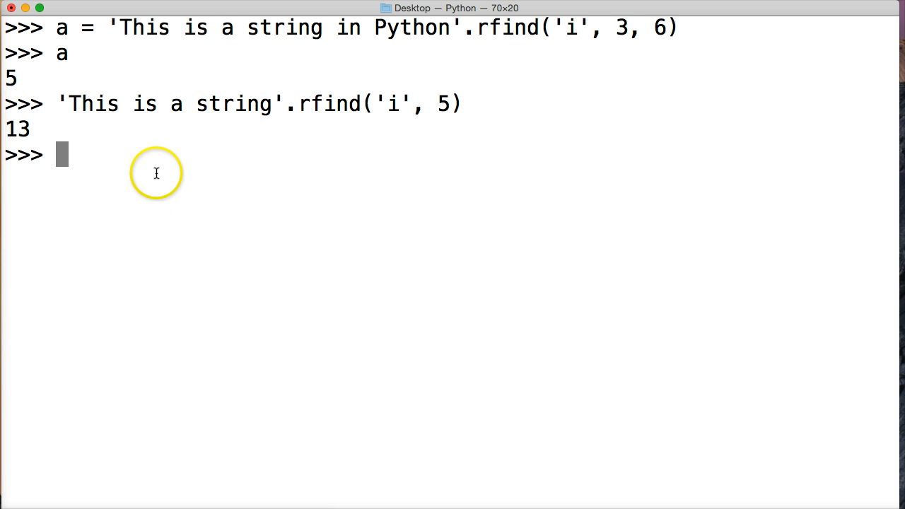
Run 'This is a string'.rfind('i', 0, 6), getting 5, and highlight the start of 'This'
text(')
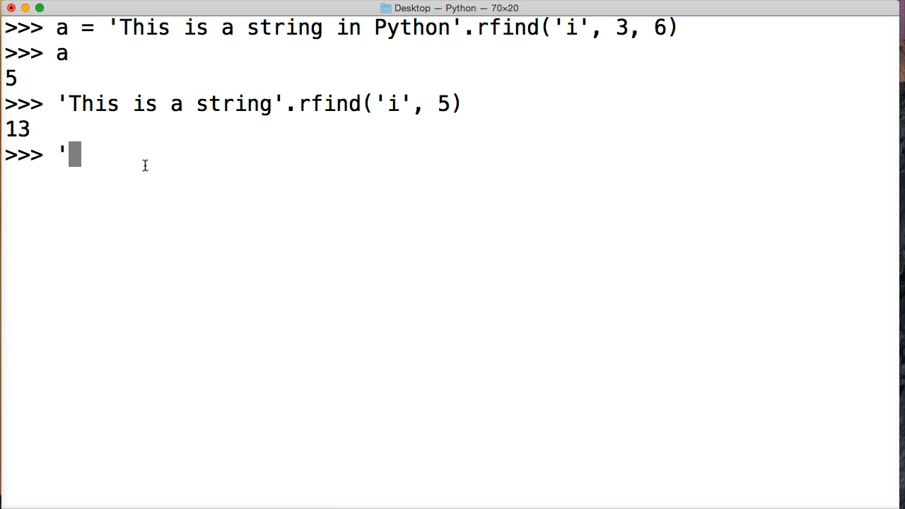
text(This)
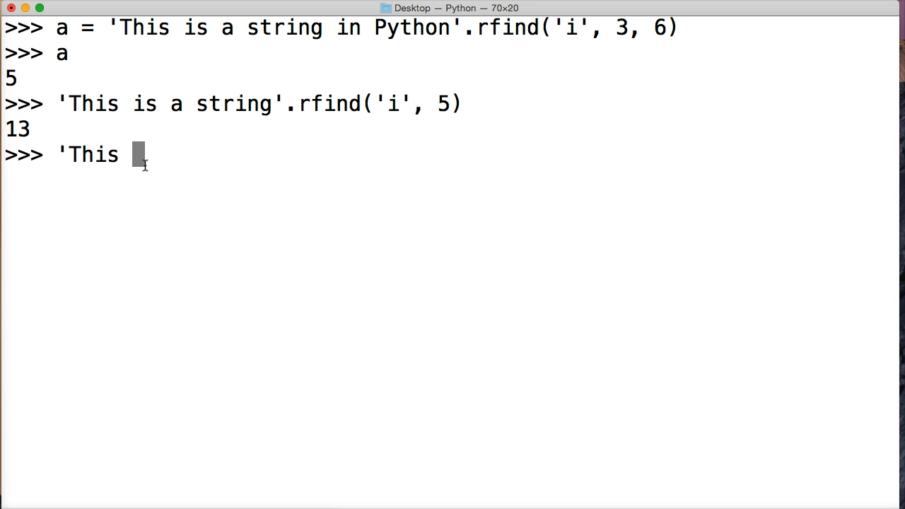
text(is a str)
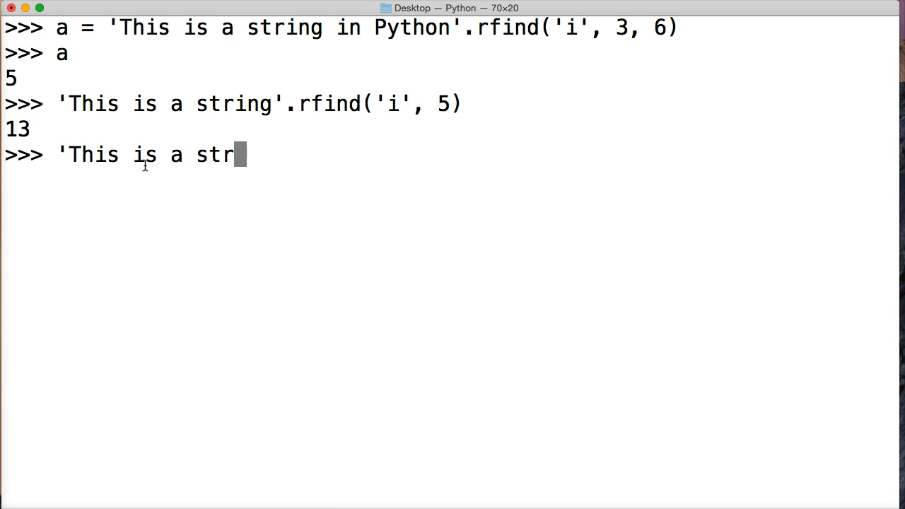
text(ing'.r)
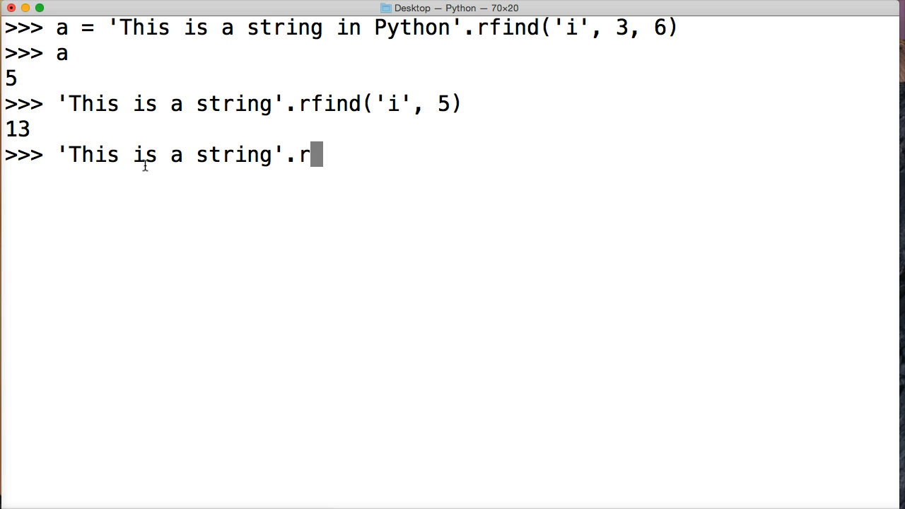
text(find)
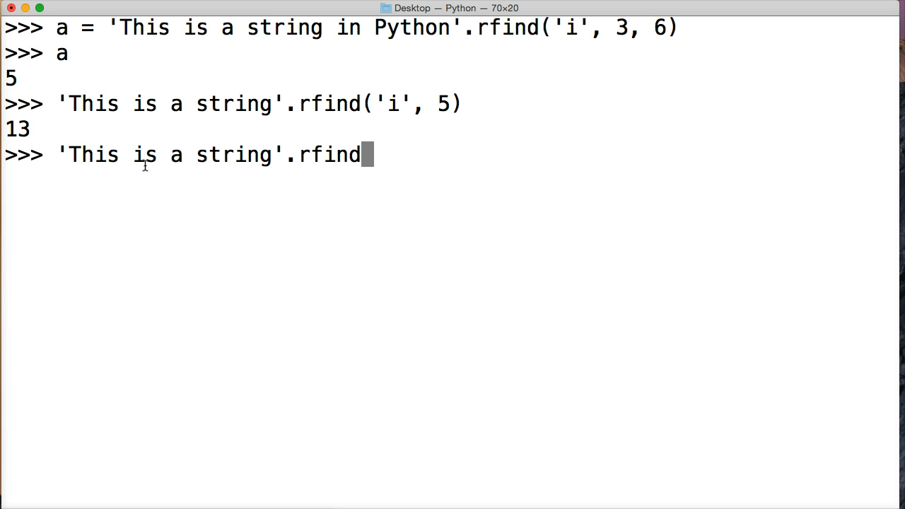
text((')
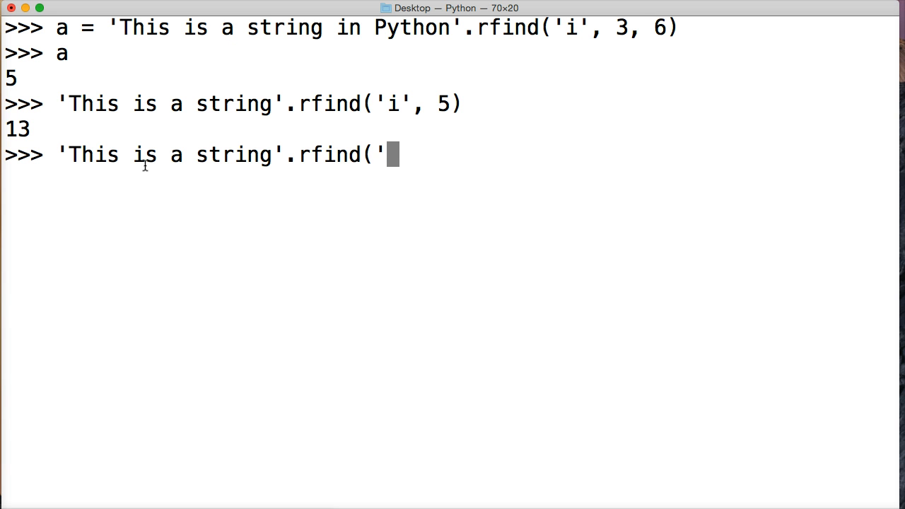
text(',)
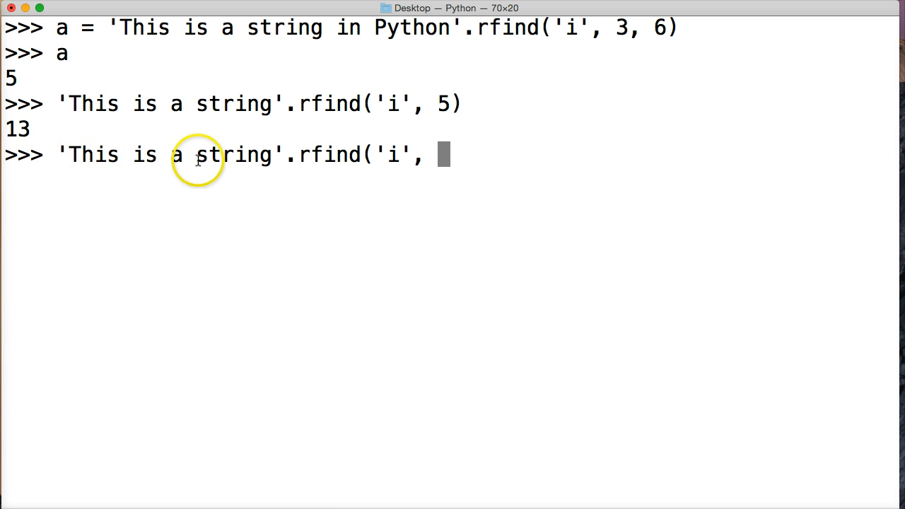
mouse_move(145, 154)
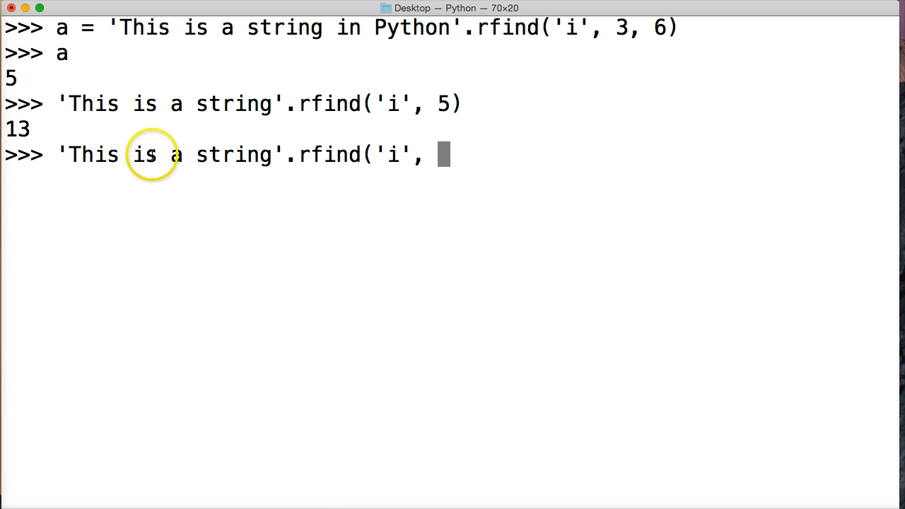
mouse_move(111, 150)
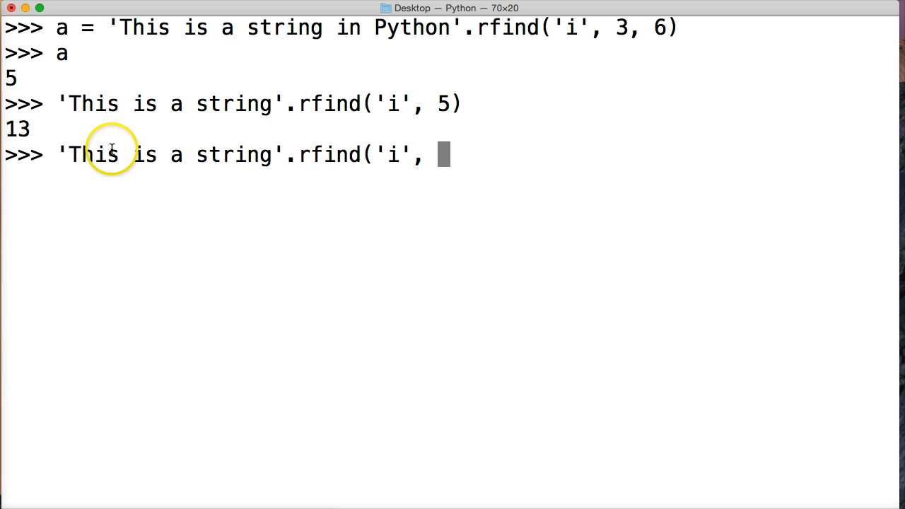
text(0)
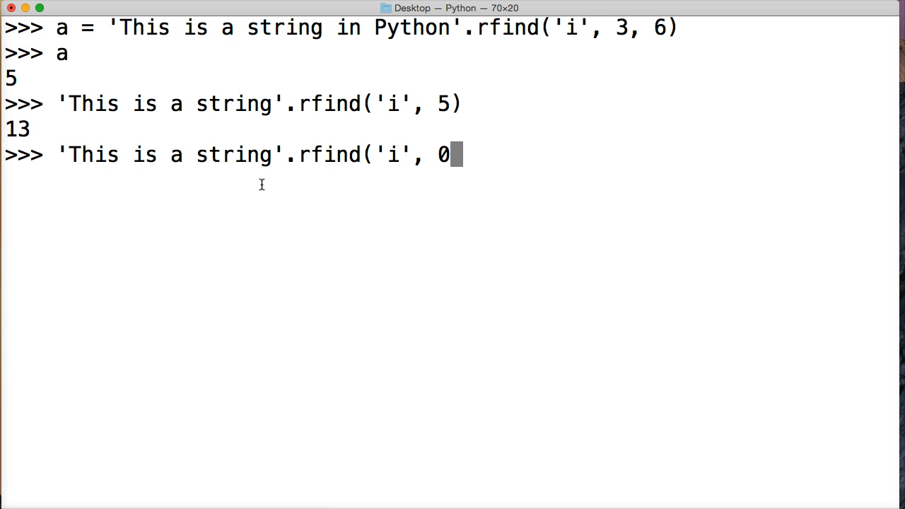
text(", ")
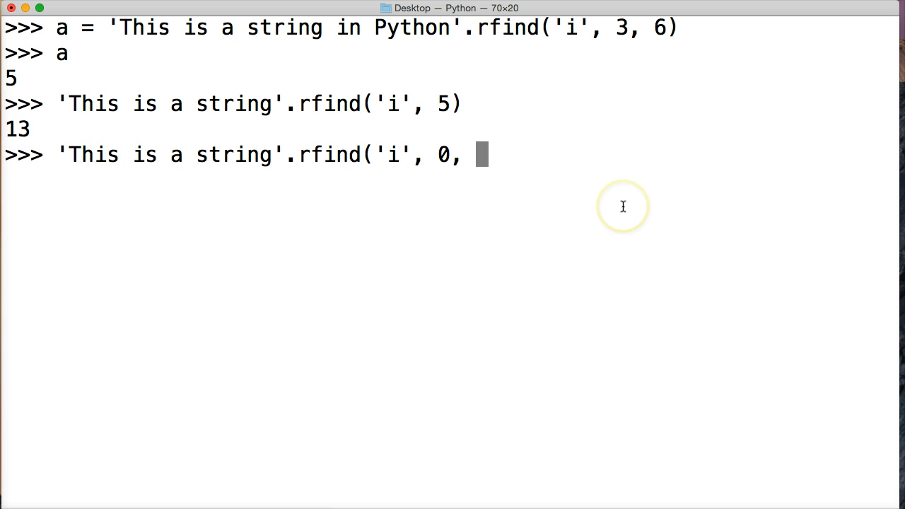
text(6))
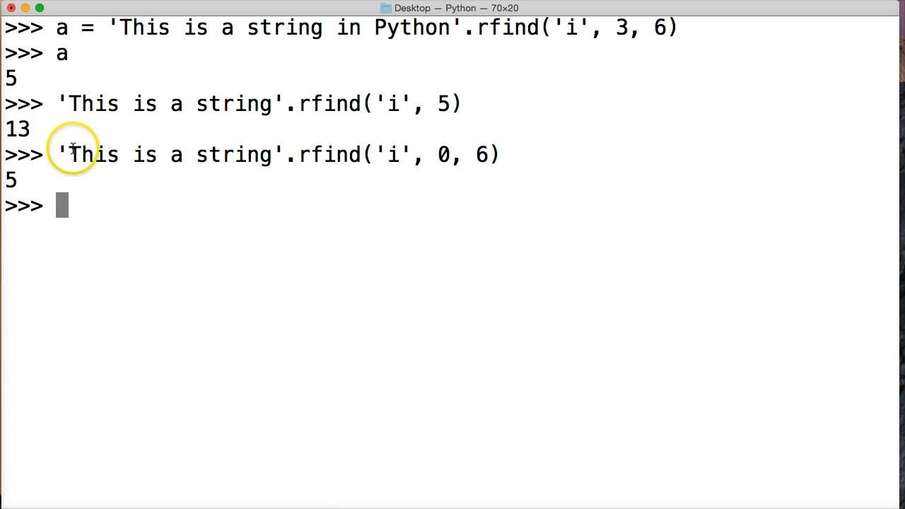
double_click(76, 155)
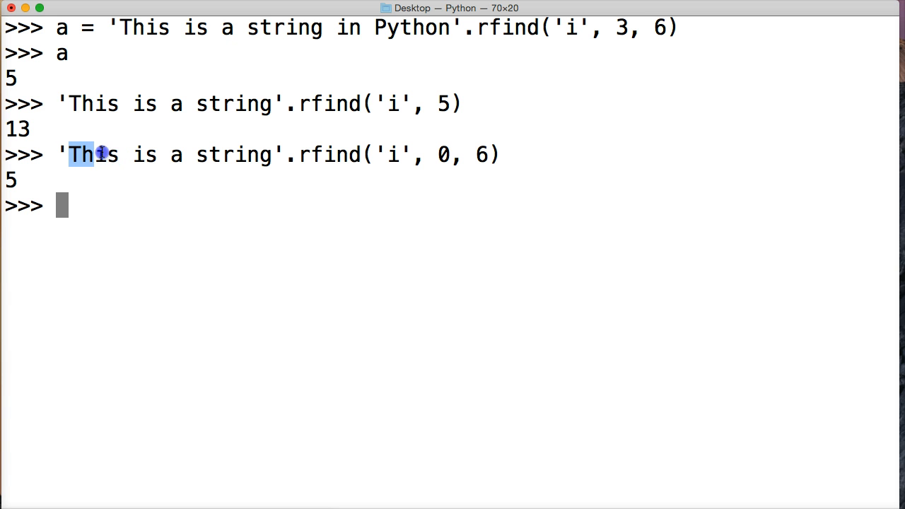
drag(103, 154, 139, 154)
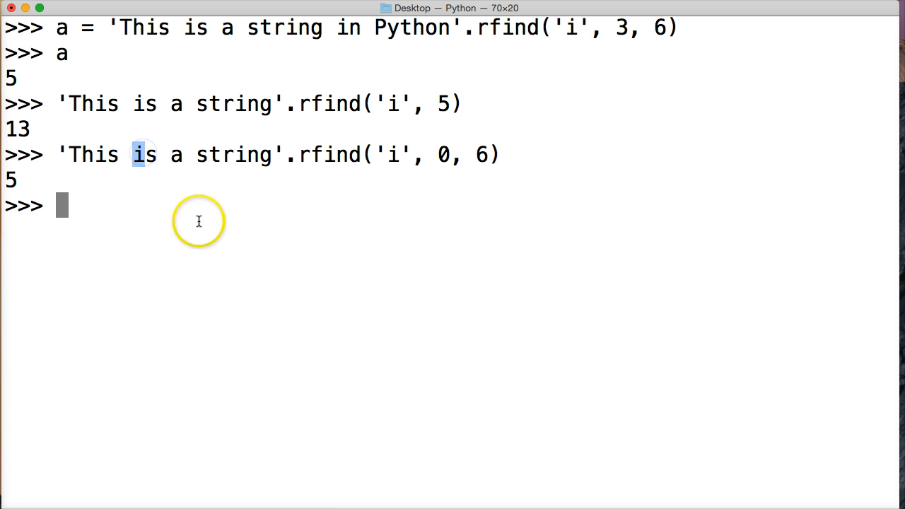
mouse_move(245, 197)
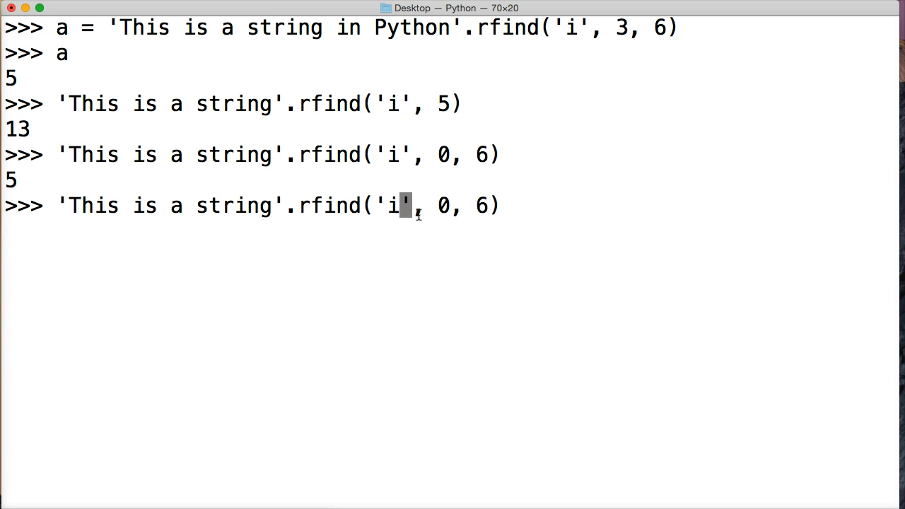
Change the recalled call's searched substring from 'i' to 'z'
key(Backspace)
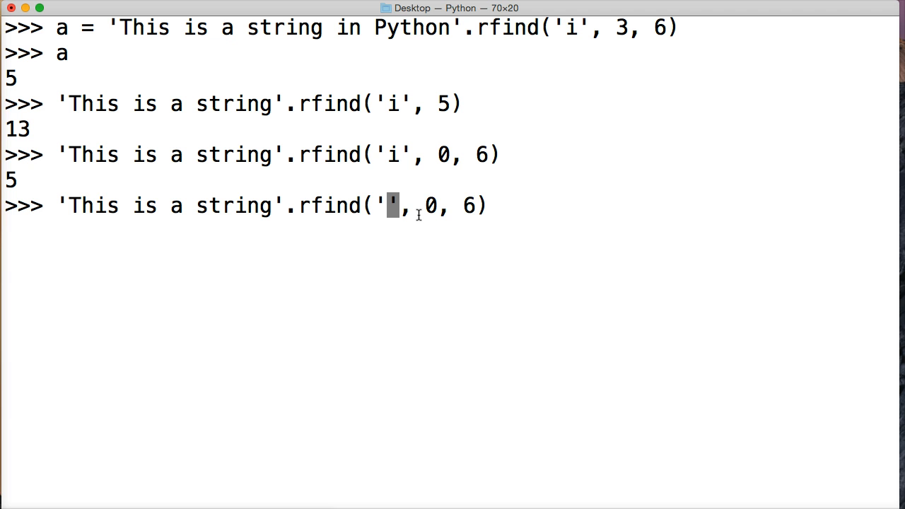
text(z)
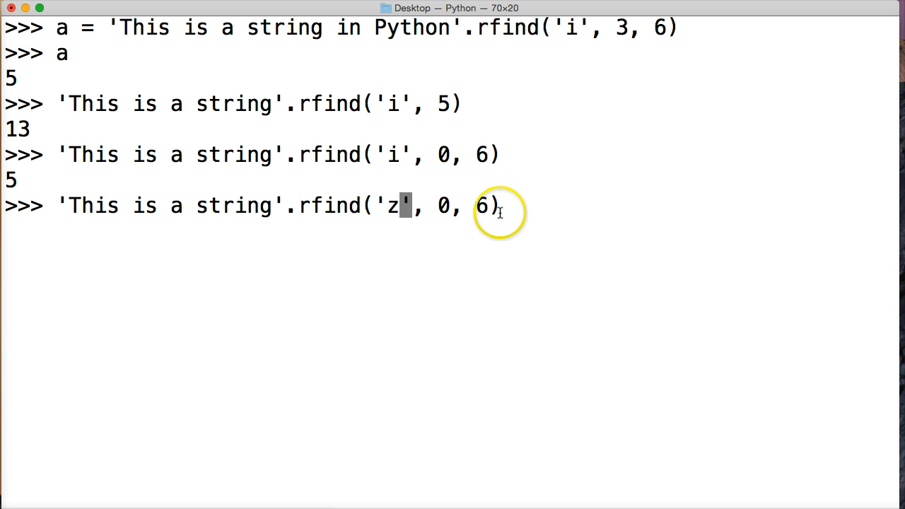
mouse_move(463, 198)
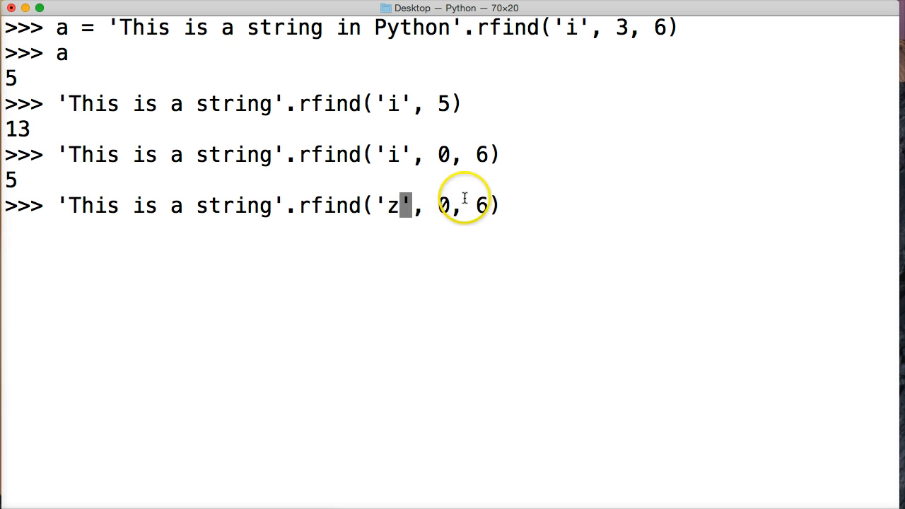
mouse_move(553, 212)
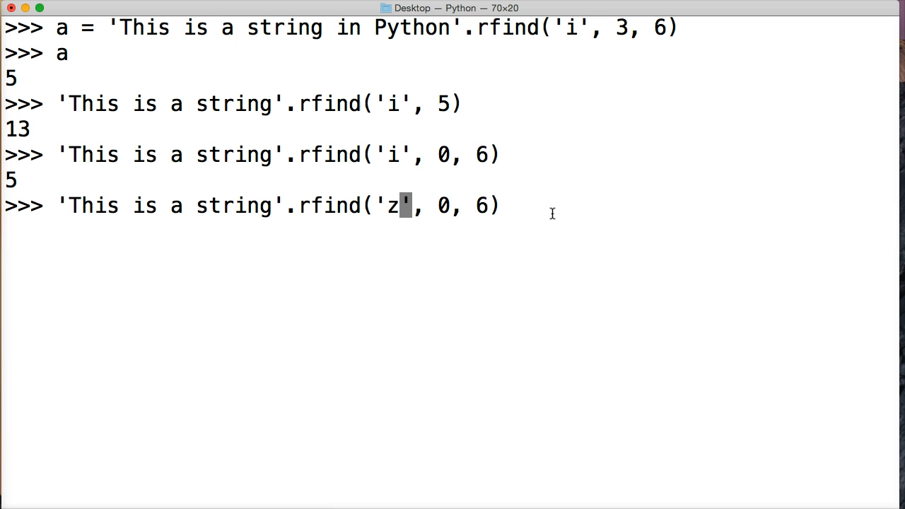
mouse_move(276, 225)
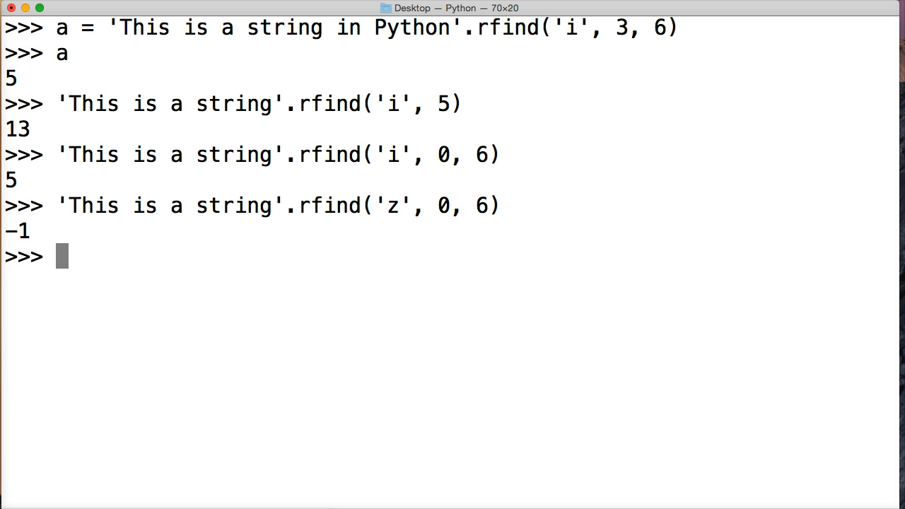
mouse_move(178, 277)
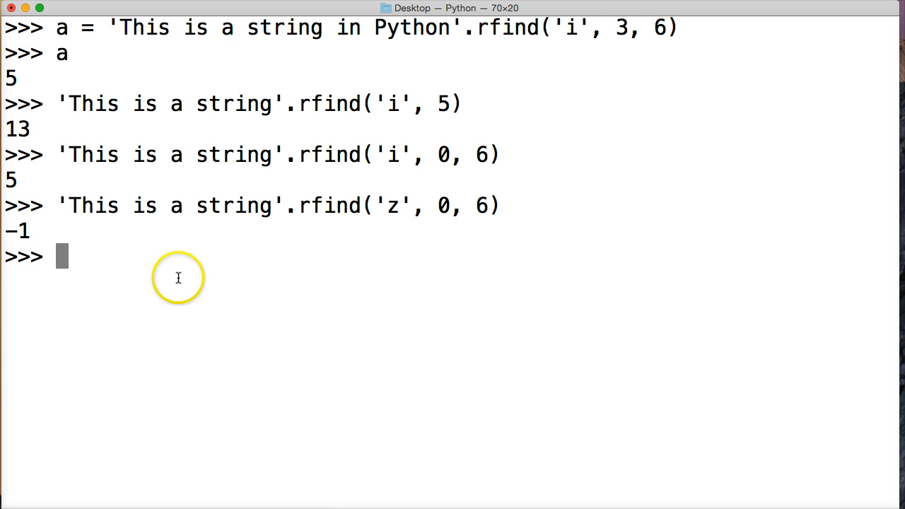
mouse_move(308, 118)
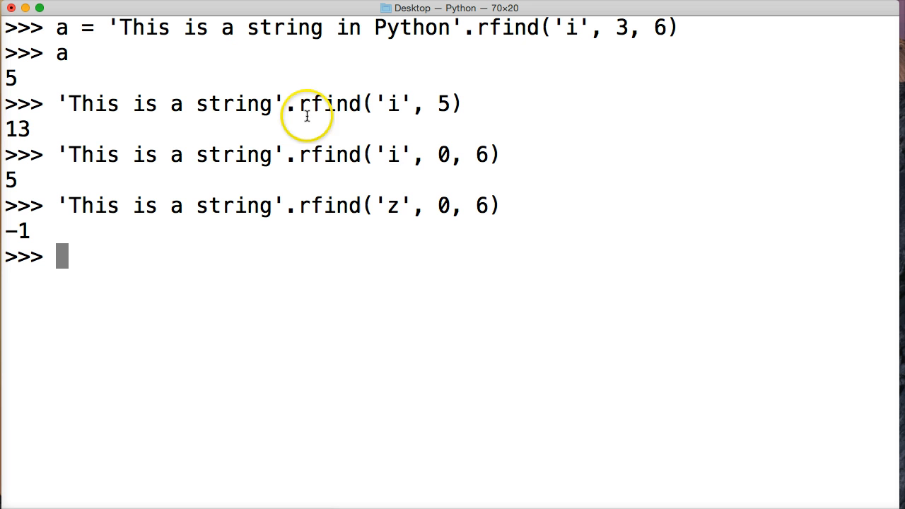
mouse_move(385, 125)
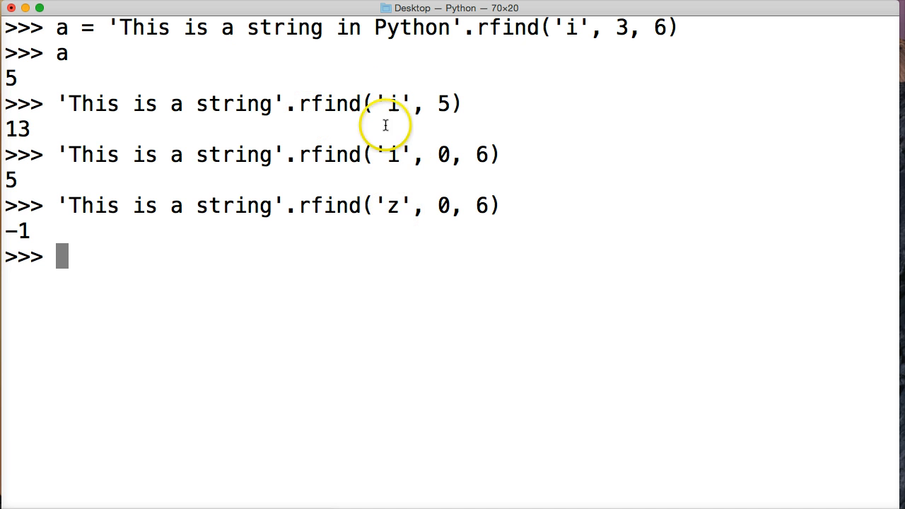
mouse_move(396, 218)
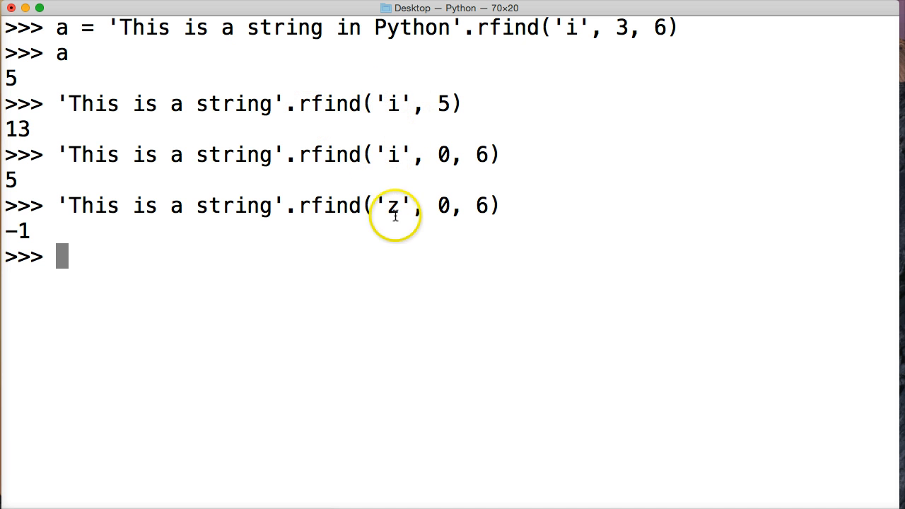
Run 'This is a string'.rfind('ing') at the prompt, returning 13
text(')
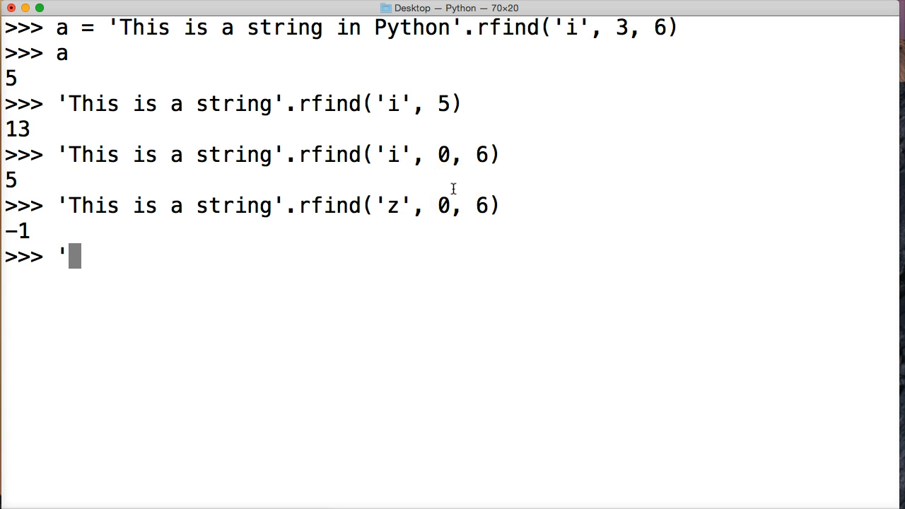
text(This is a st)
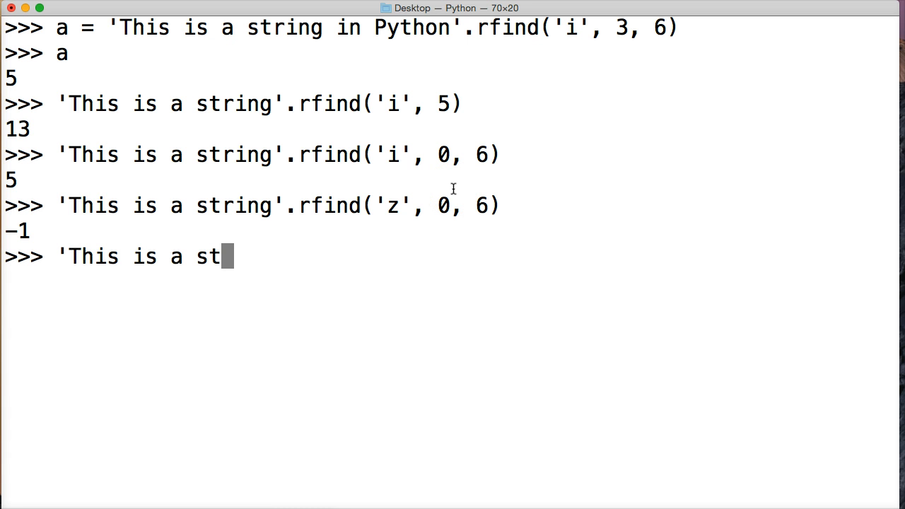
text(ring'.)
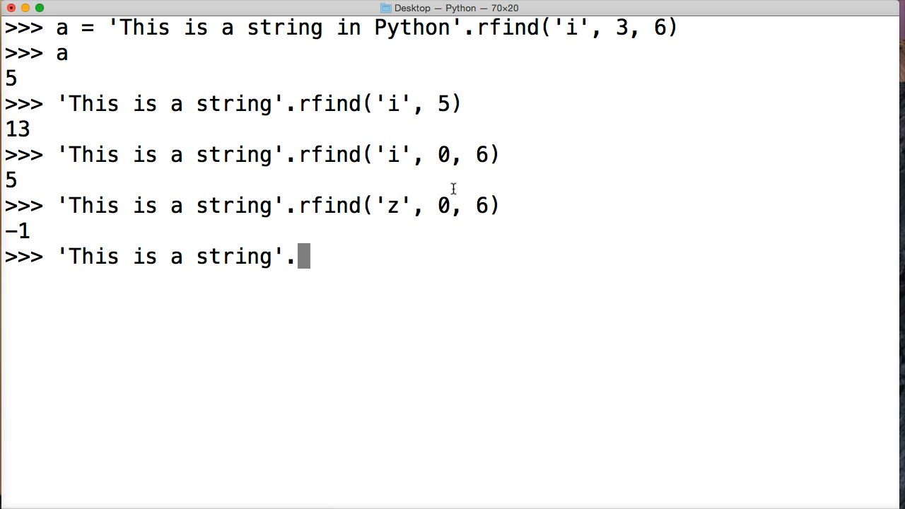
text(rfind)
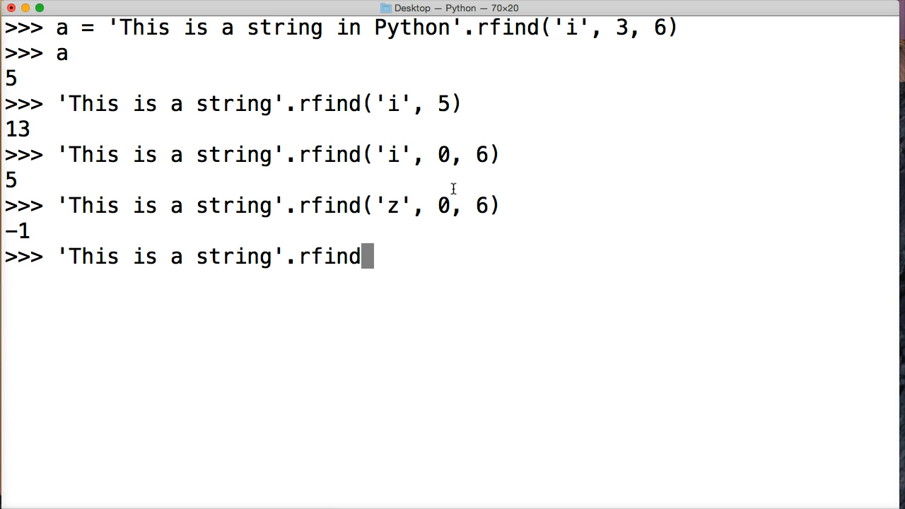
text(('ing)
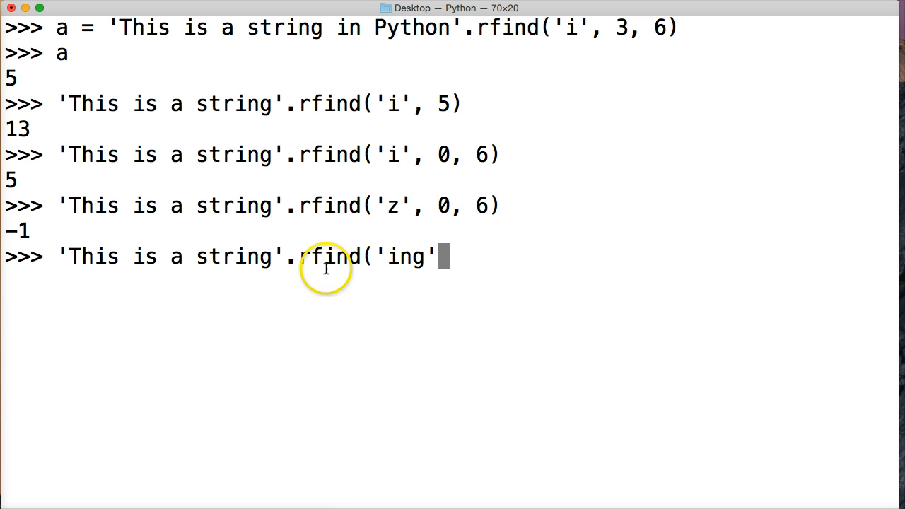
mouse_move(274, 259)
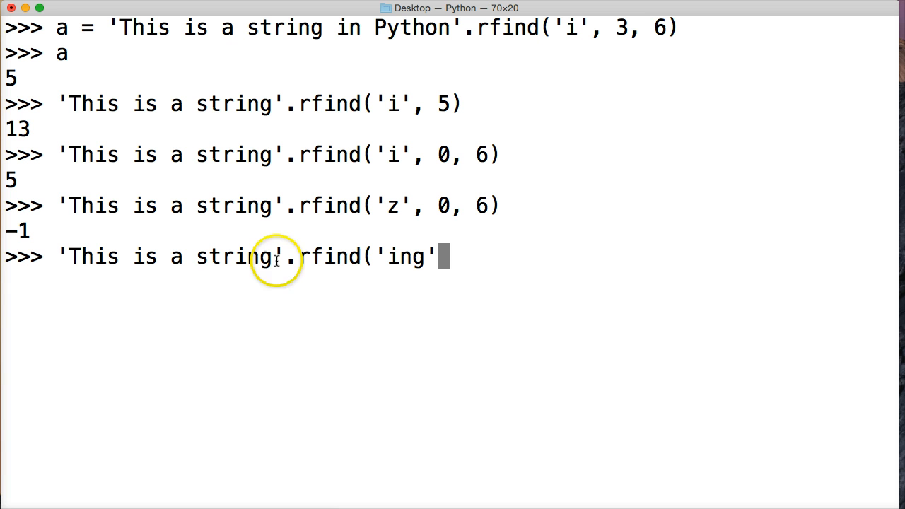
text())
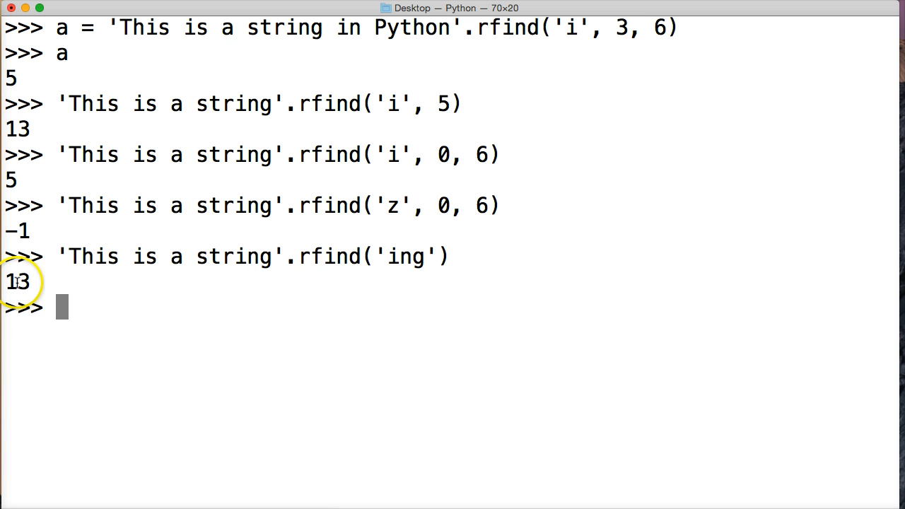
mouse_move(304, 269)
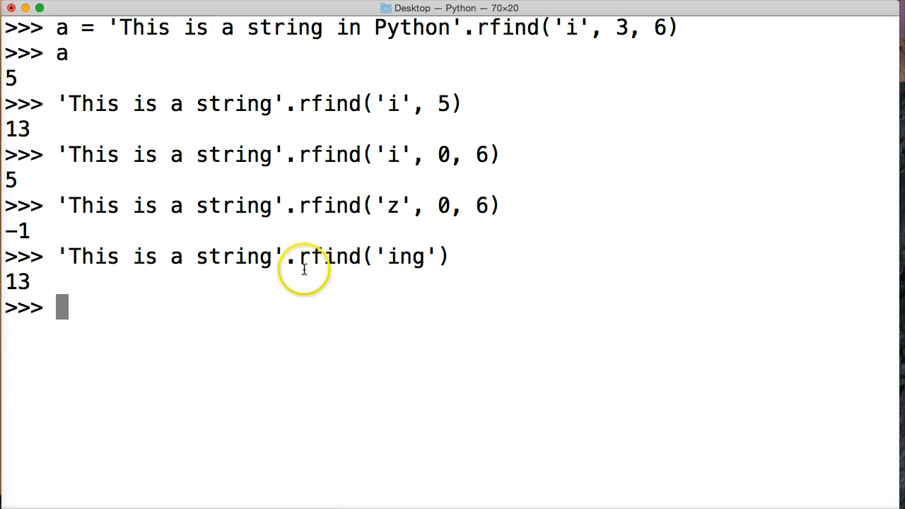
mouse_move(64, 258)
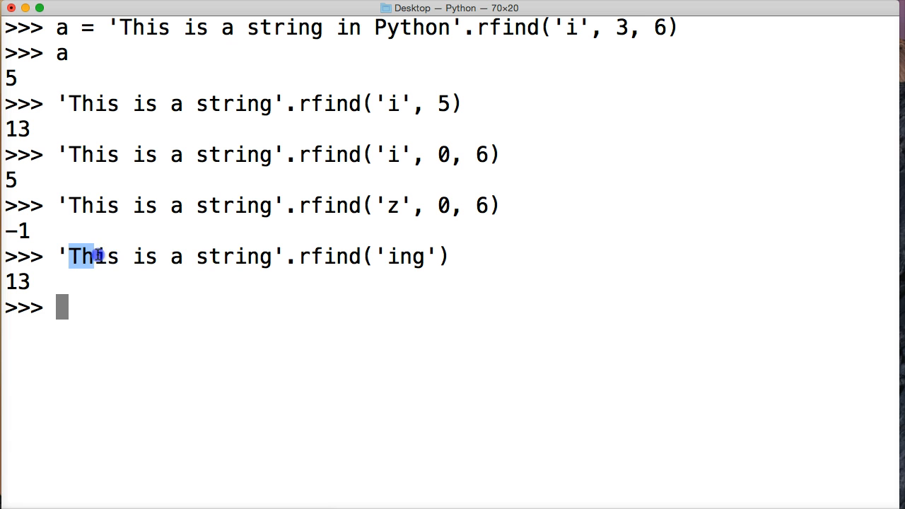
drag(99, 256, 244, 256)
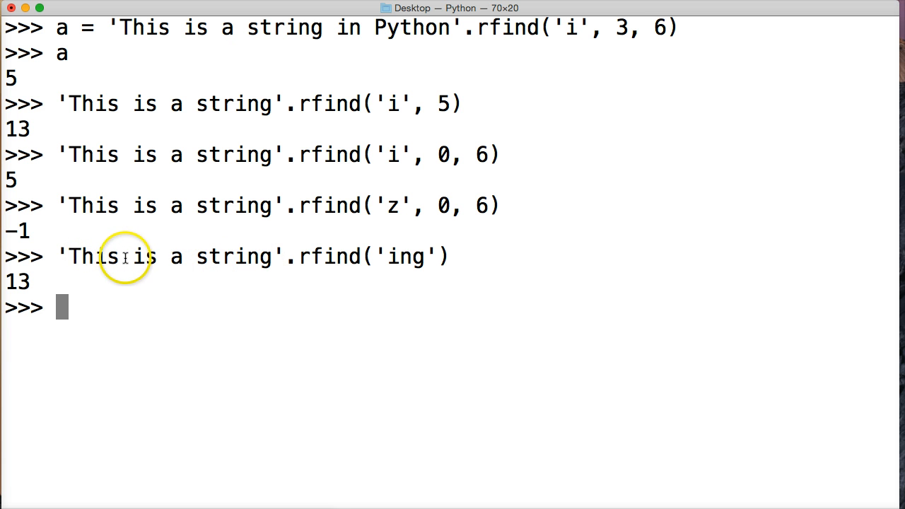
mouse_move(175, 258)
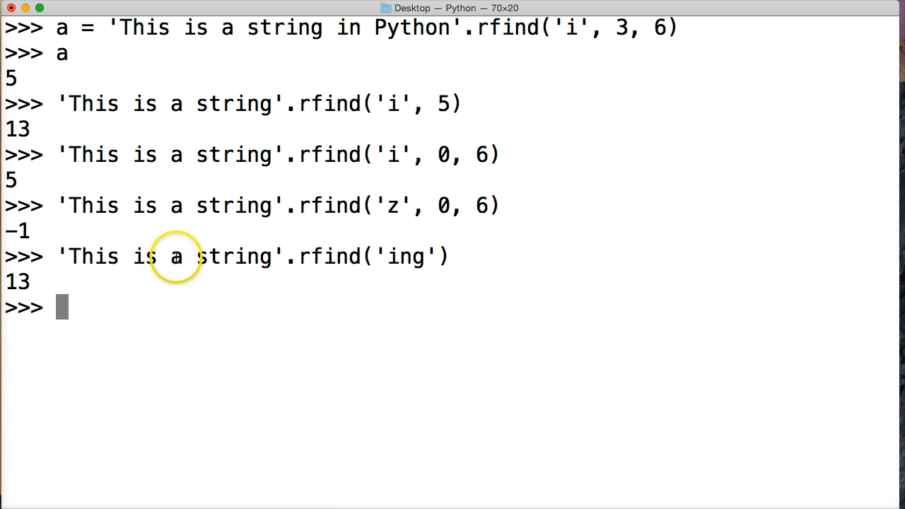
mouse_move(226, 257)
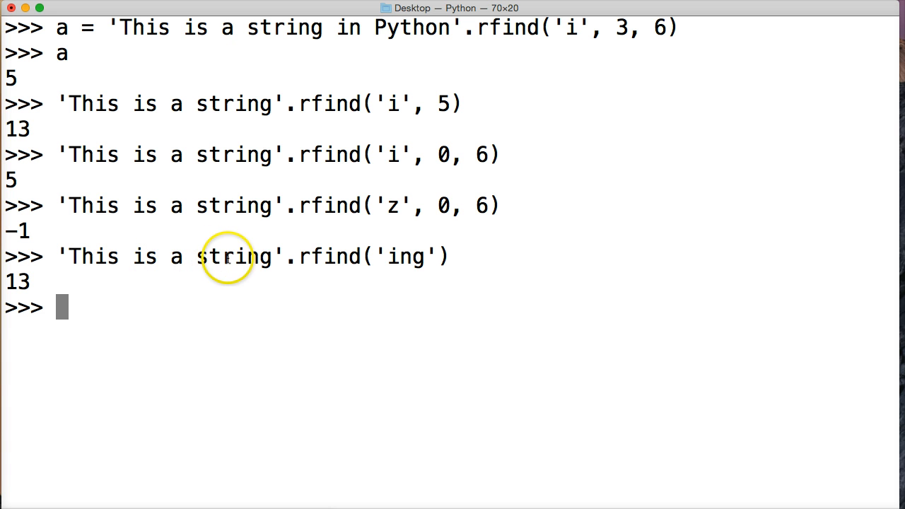
double_click(253, 256)
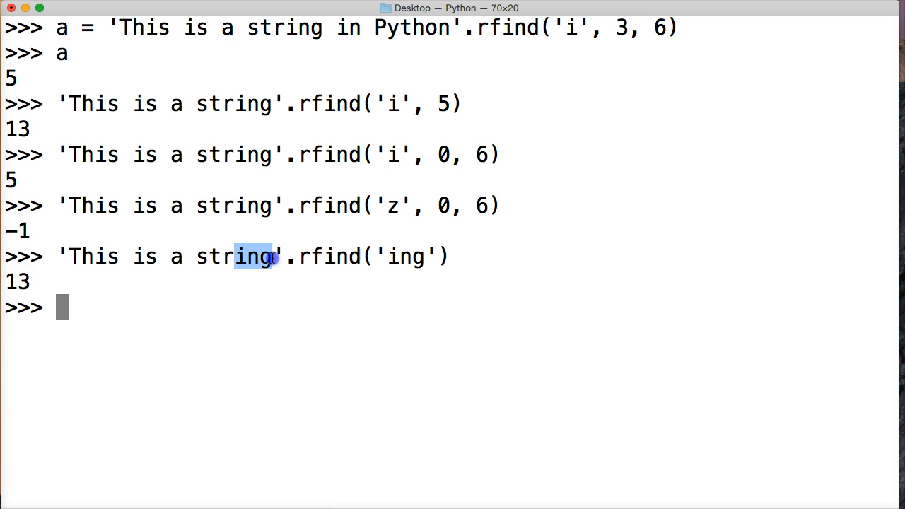